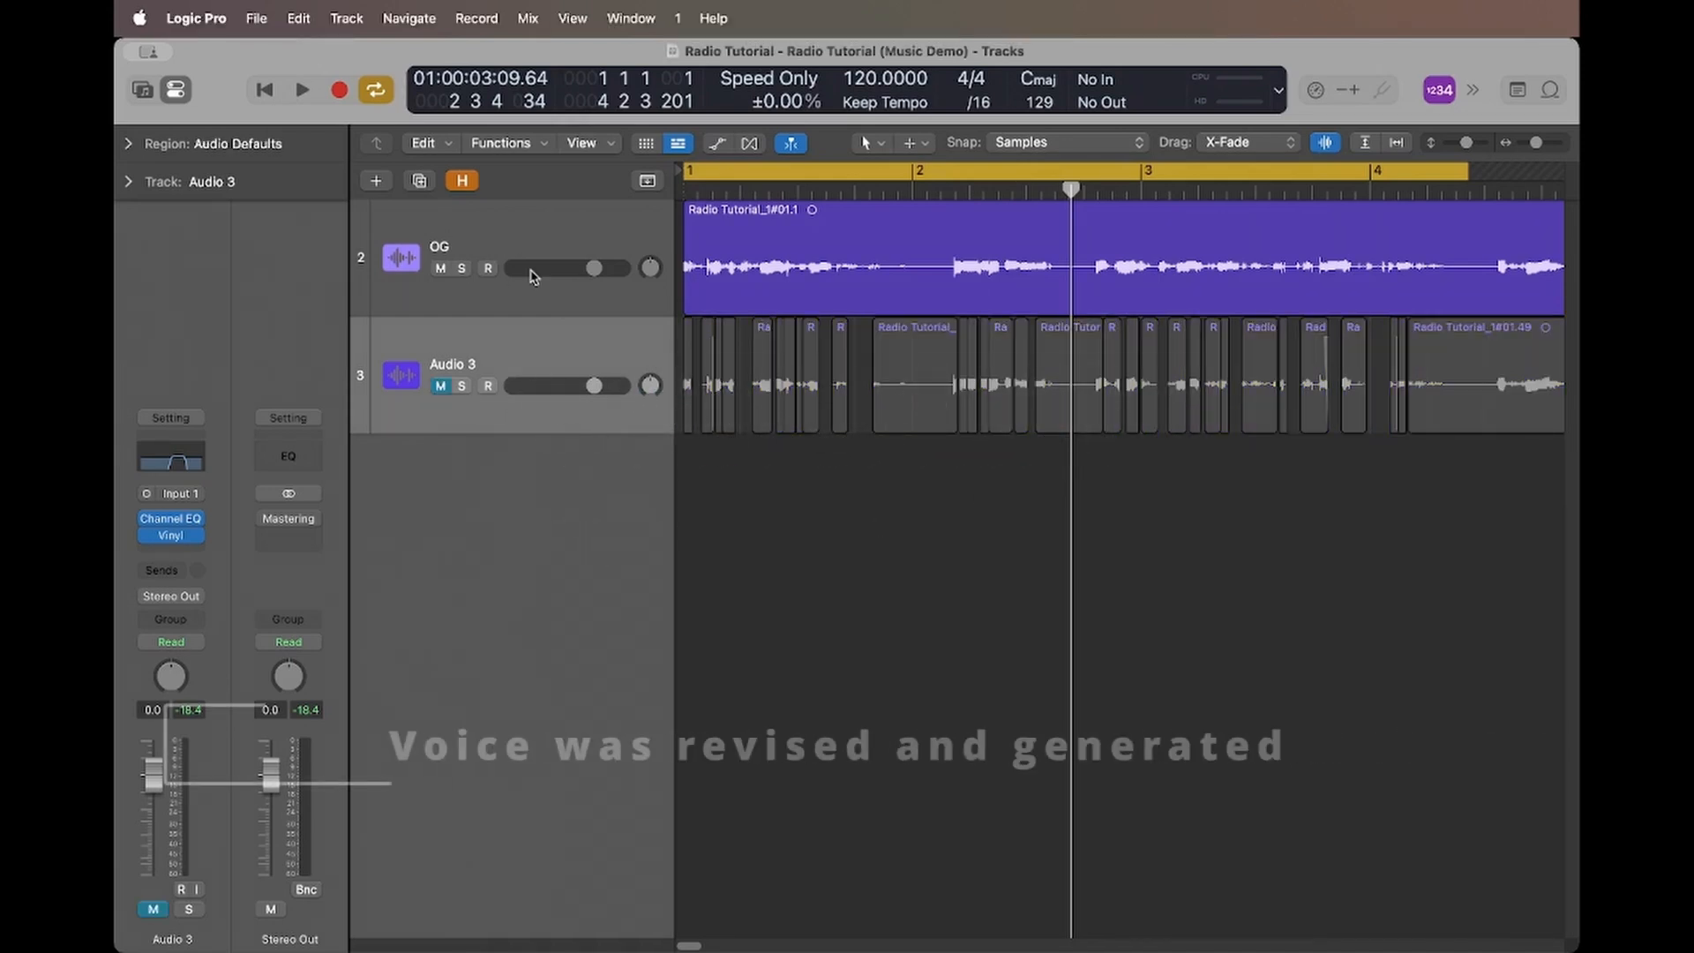
Select the OG voice track, play it through, then stop playback
left_click(870, 259)
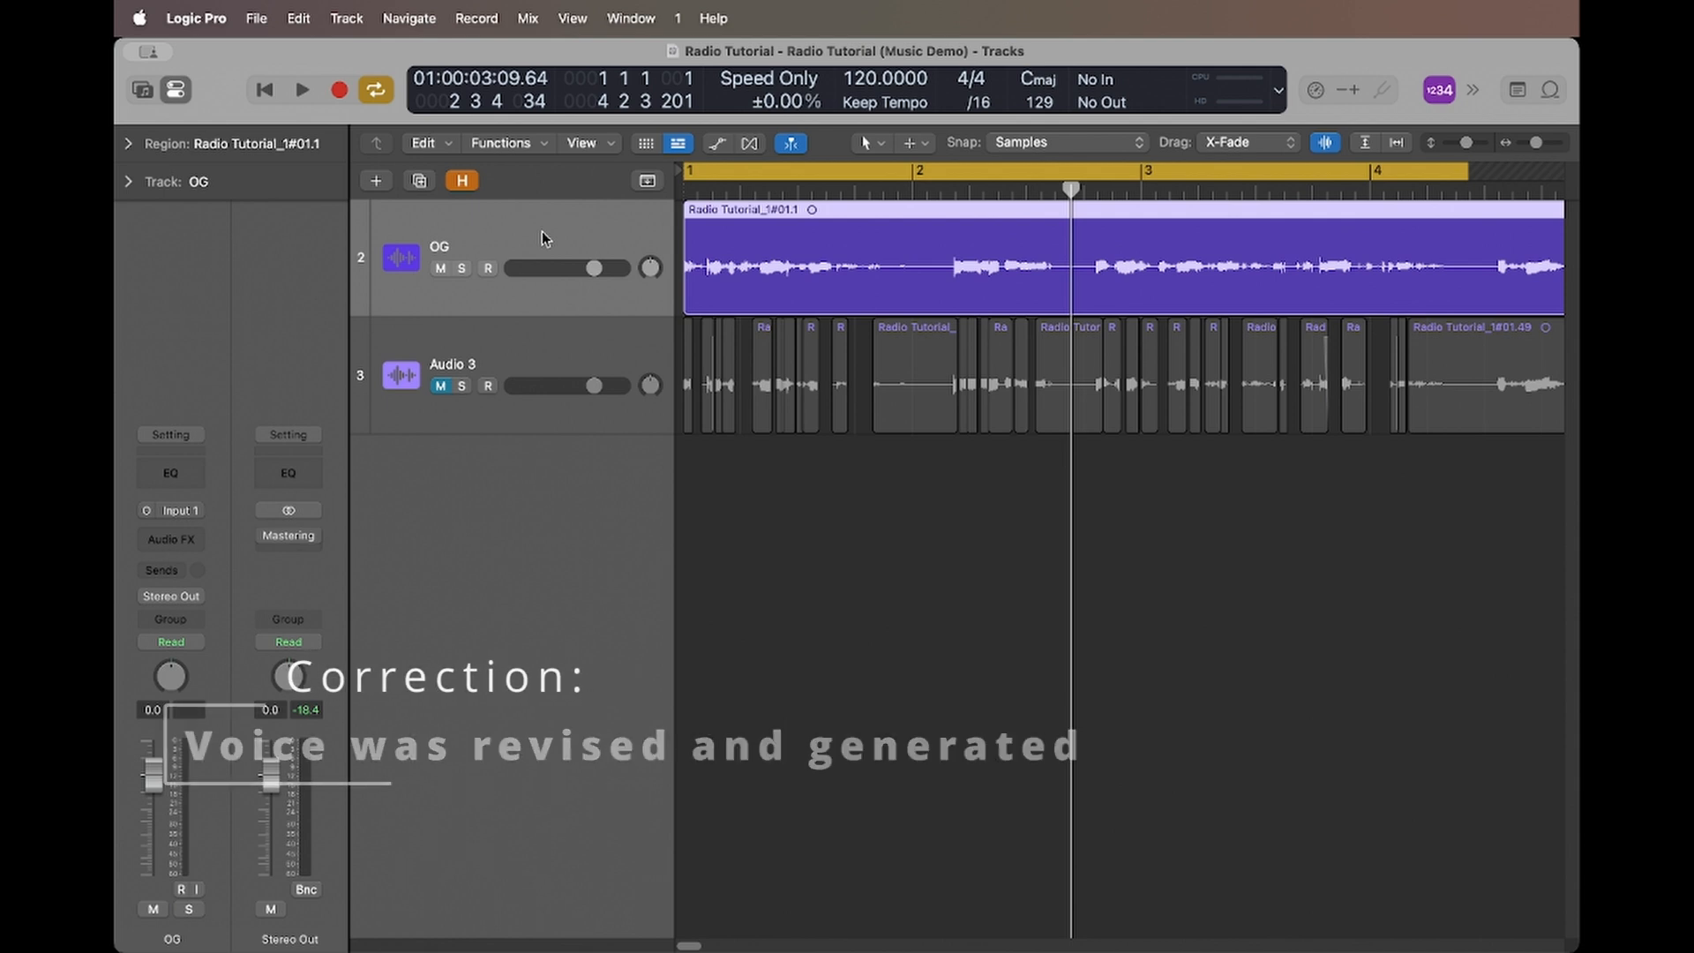
left_click(302, 90)
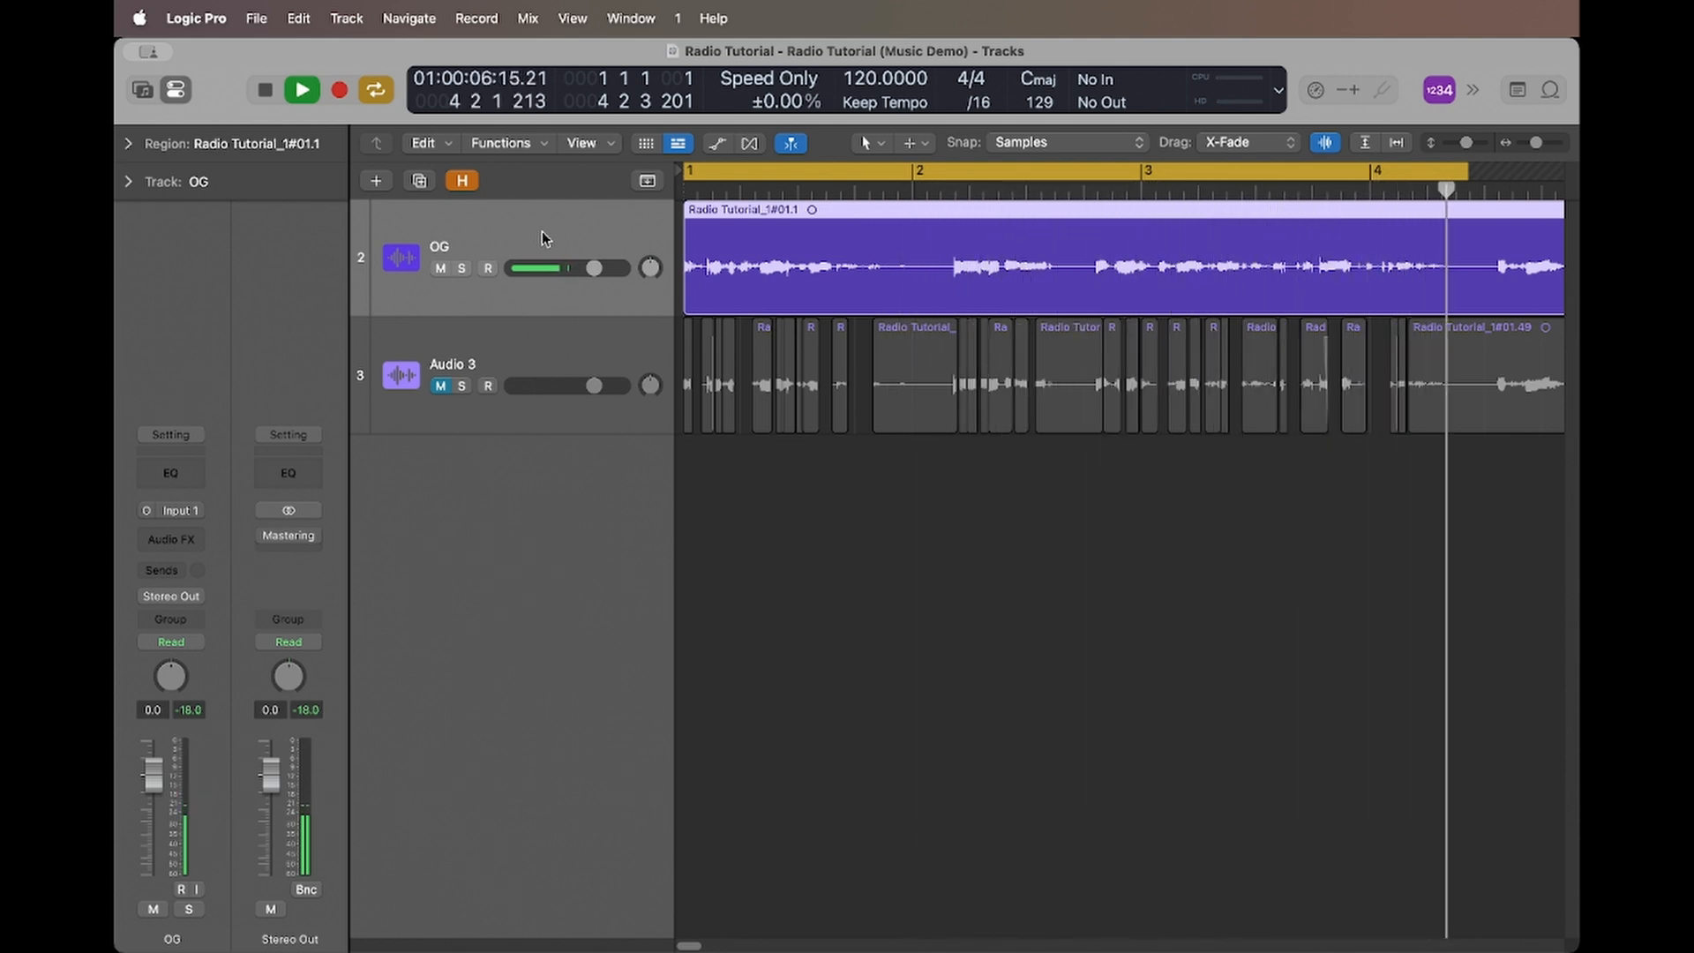
left_click(300, 90)
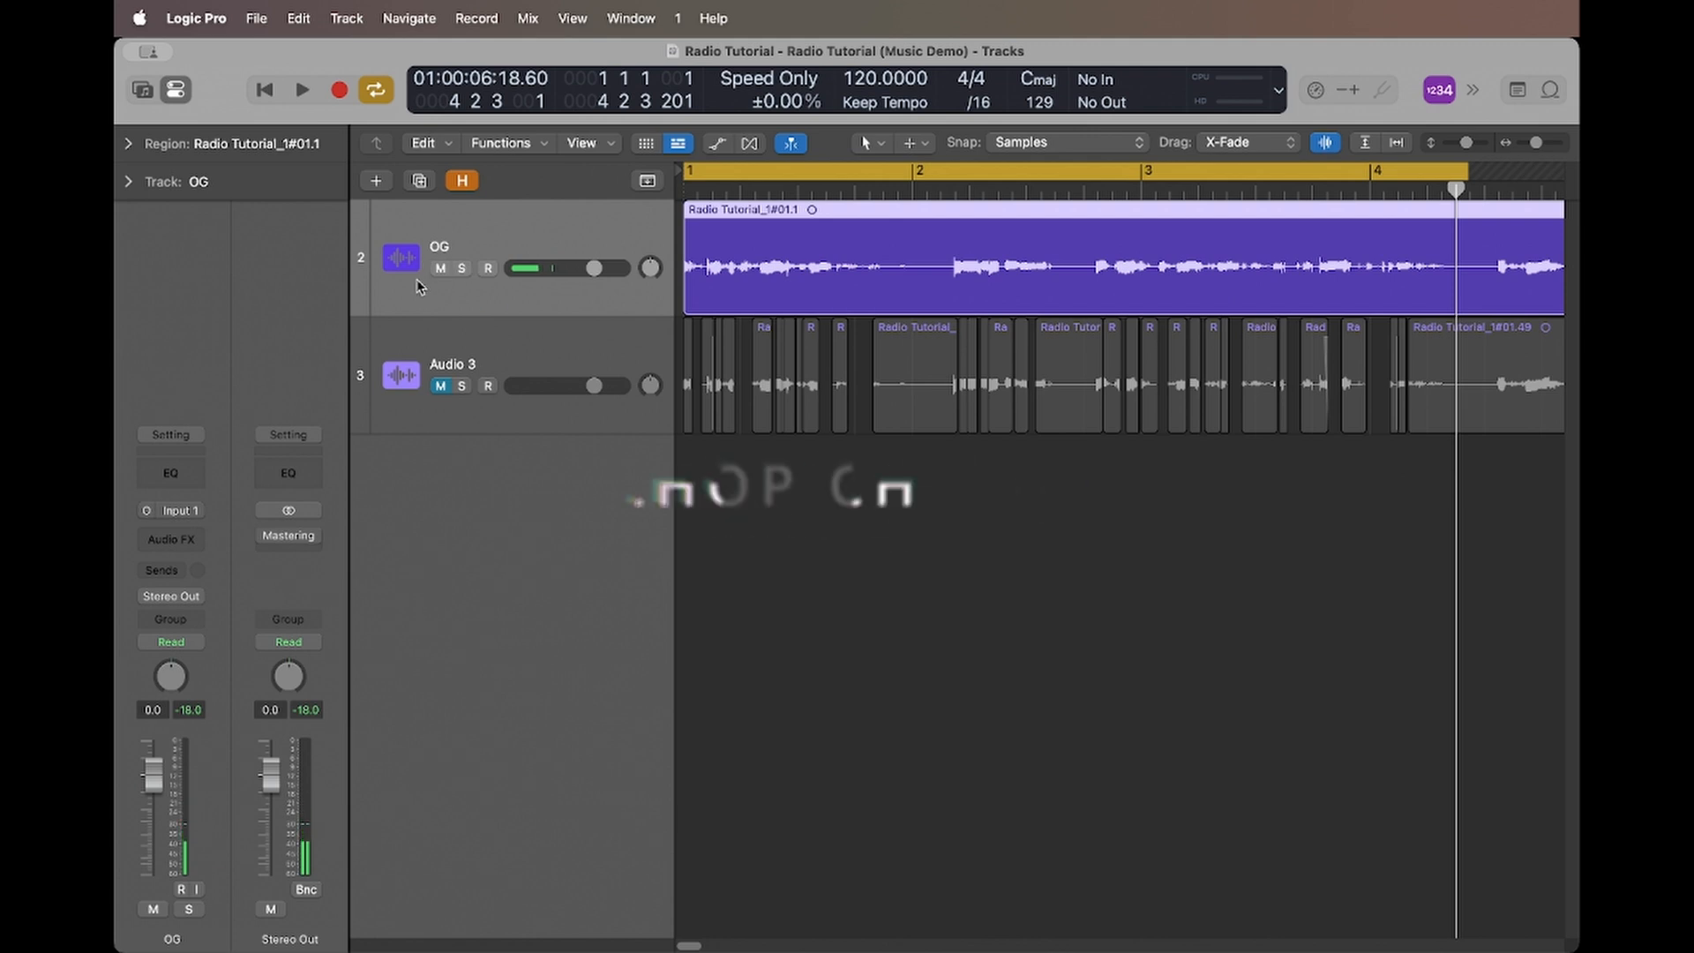
Mute the OG recording and unmute and select the chopped Audio 3 track
left_click(439, 269)
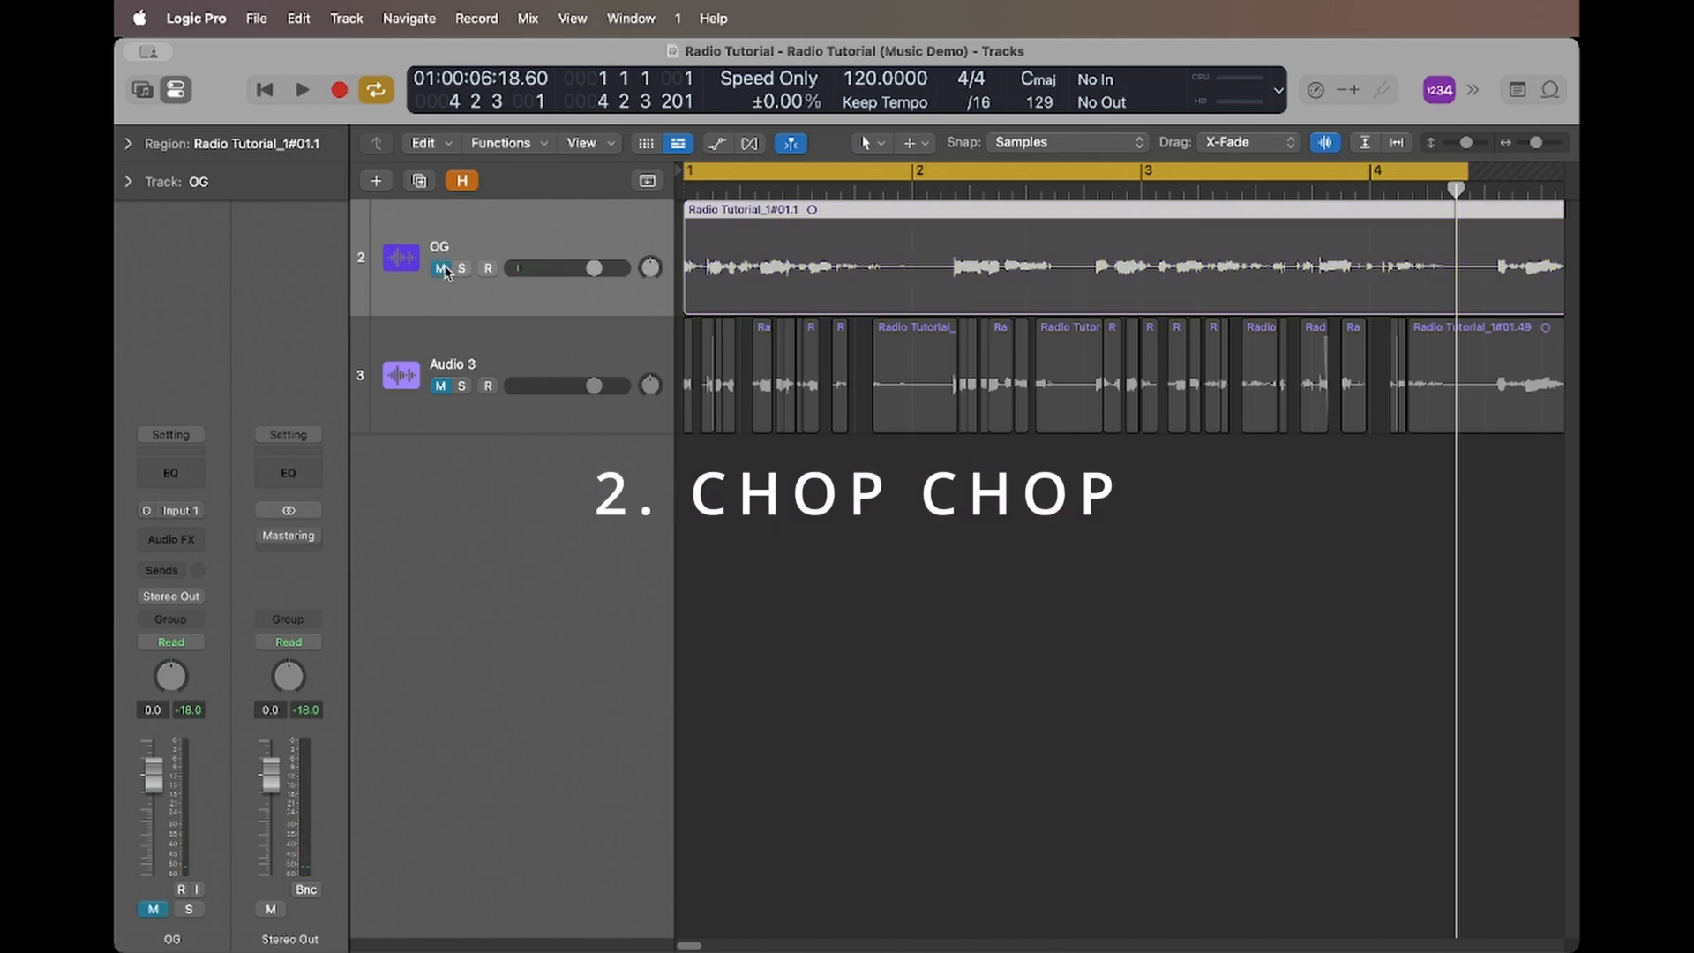
left_click(442, 391)
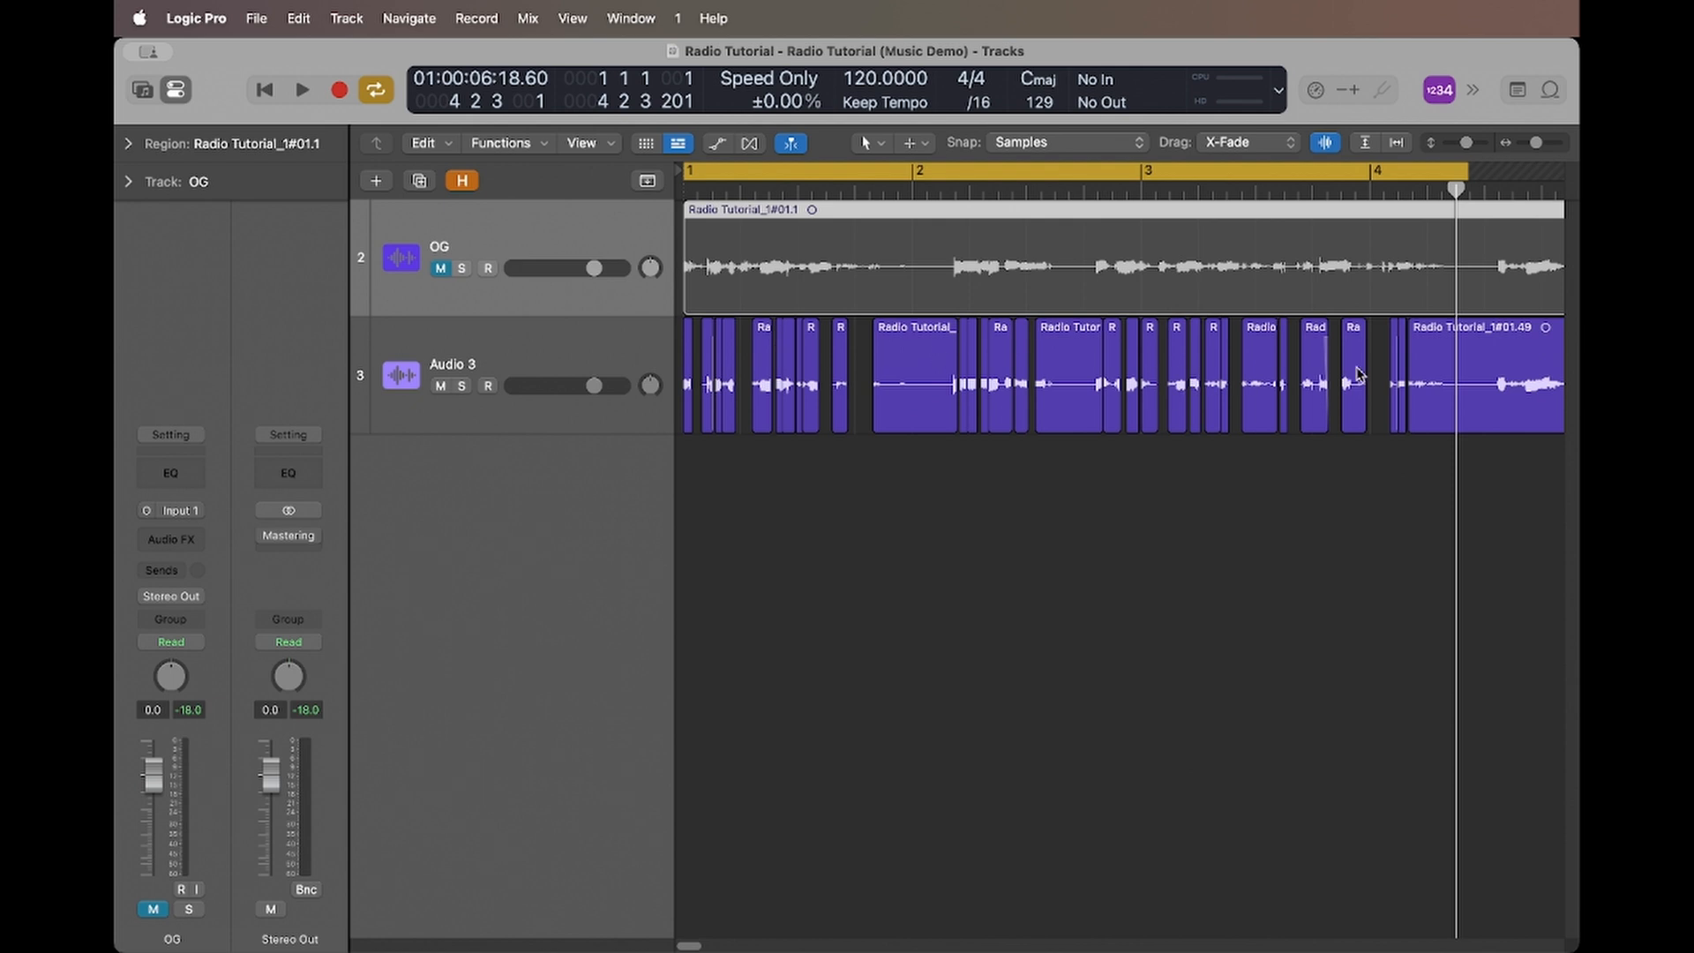
mouse_move(1043, 357)
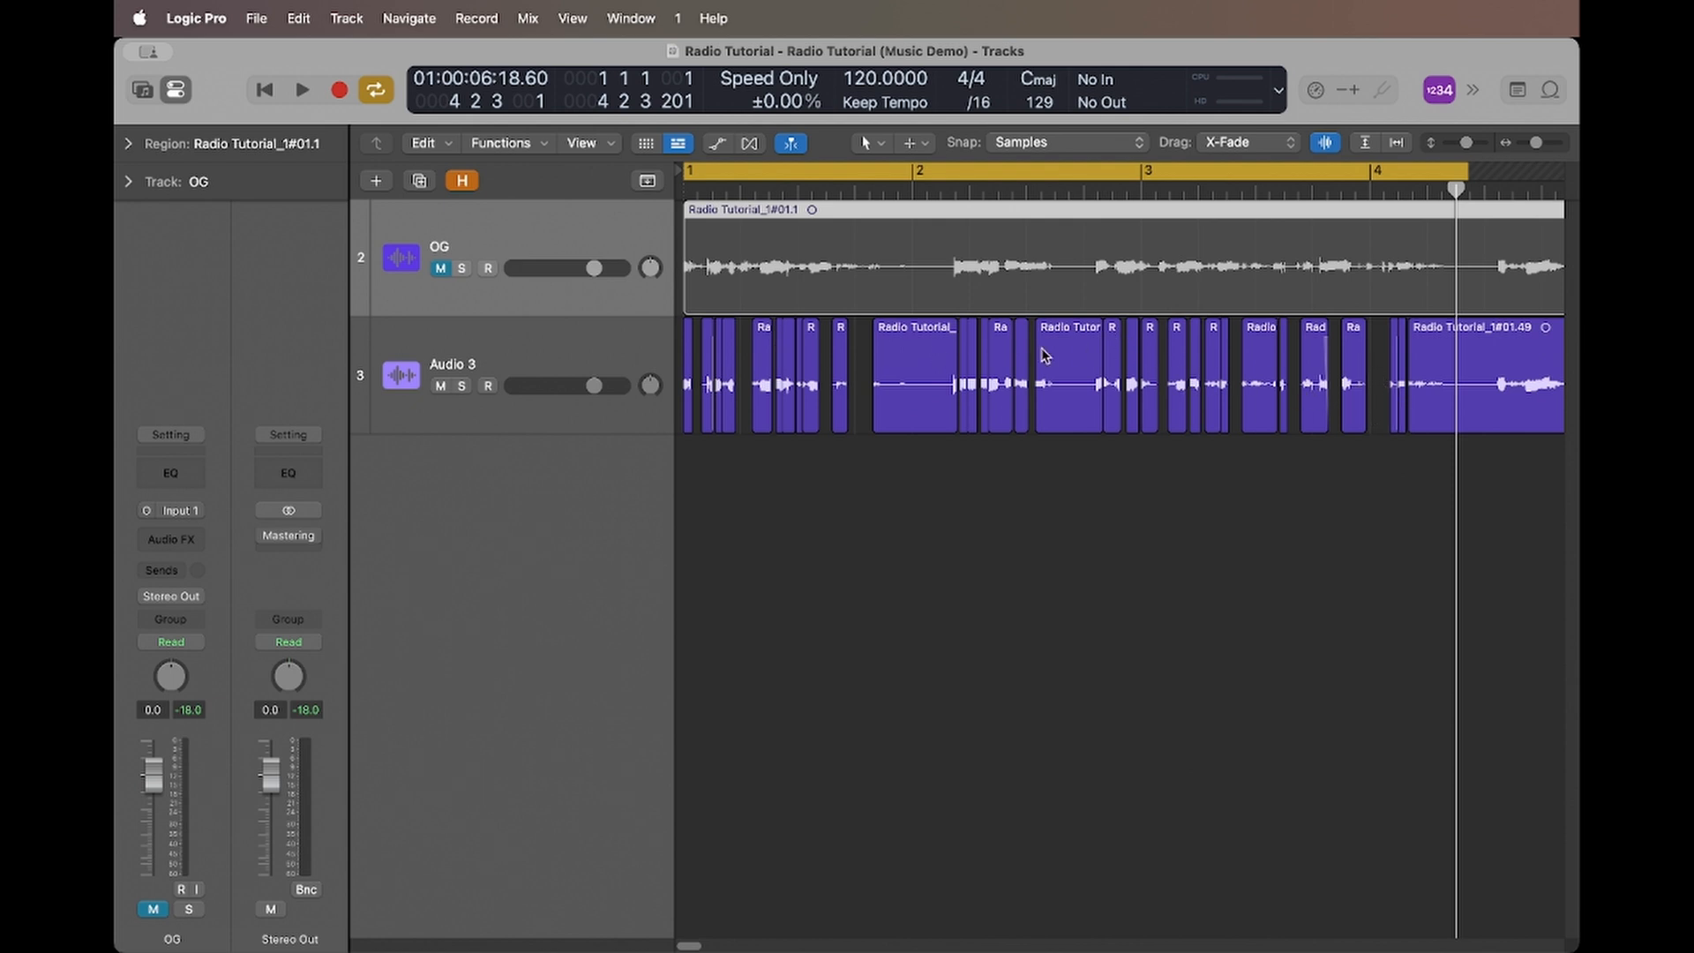
mouse_move(825, 388)
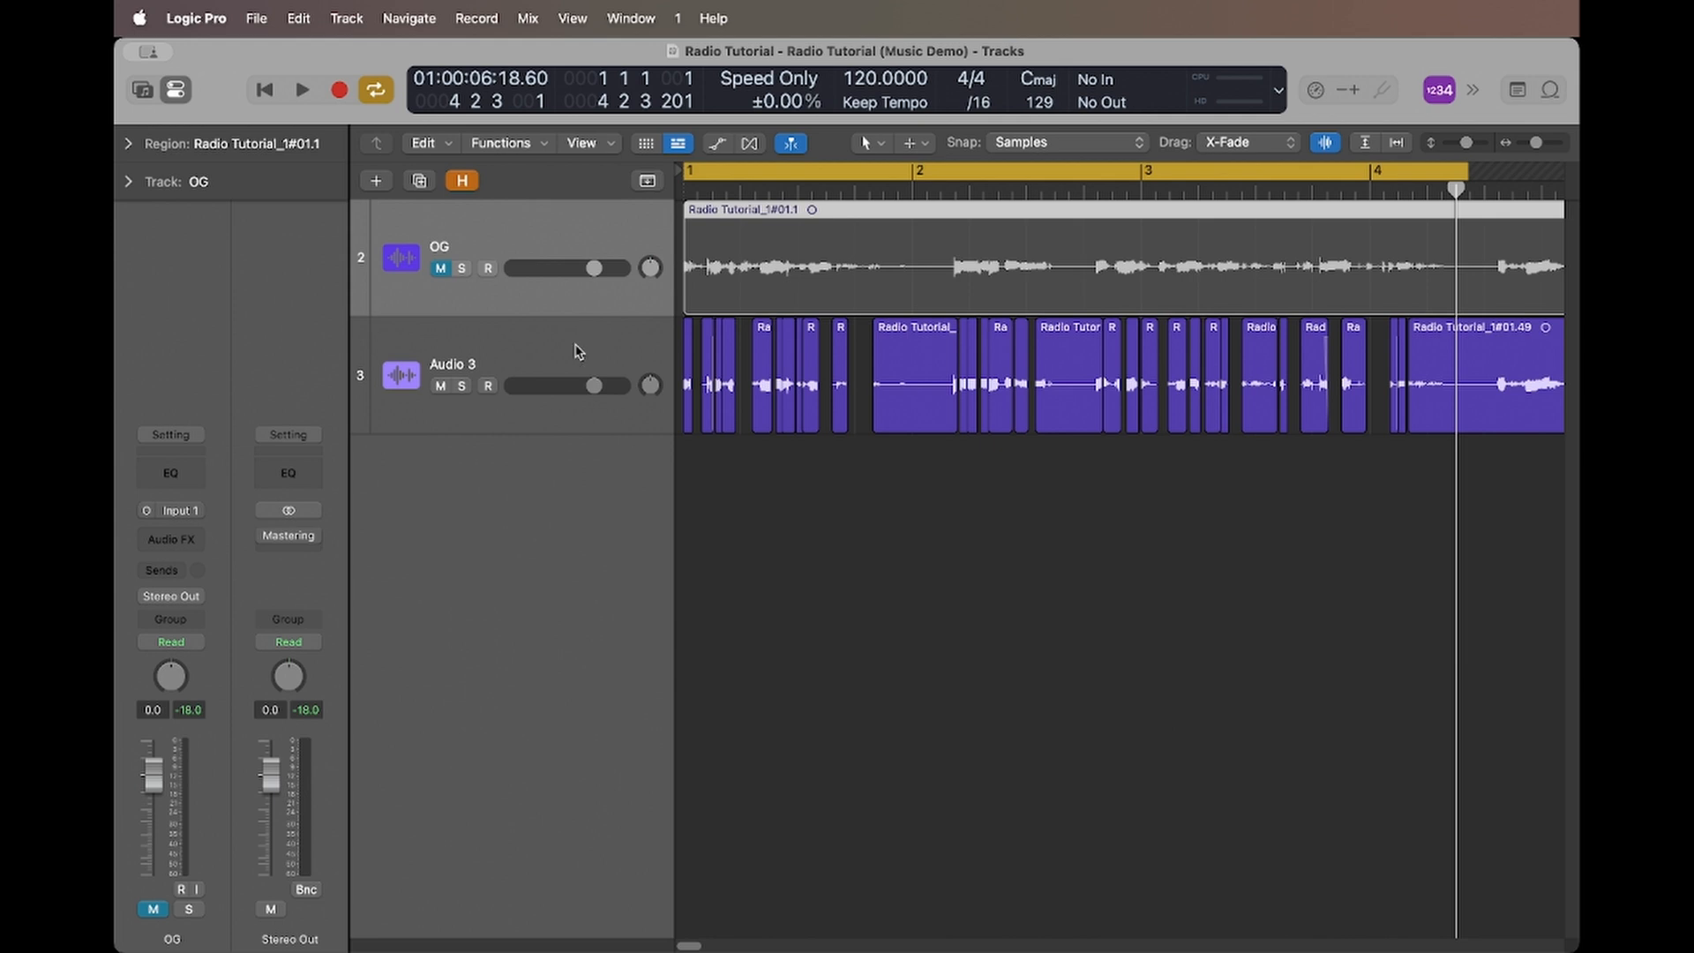
left_click(452, 364)
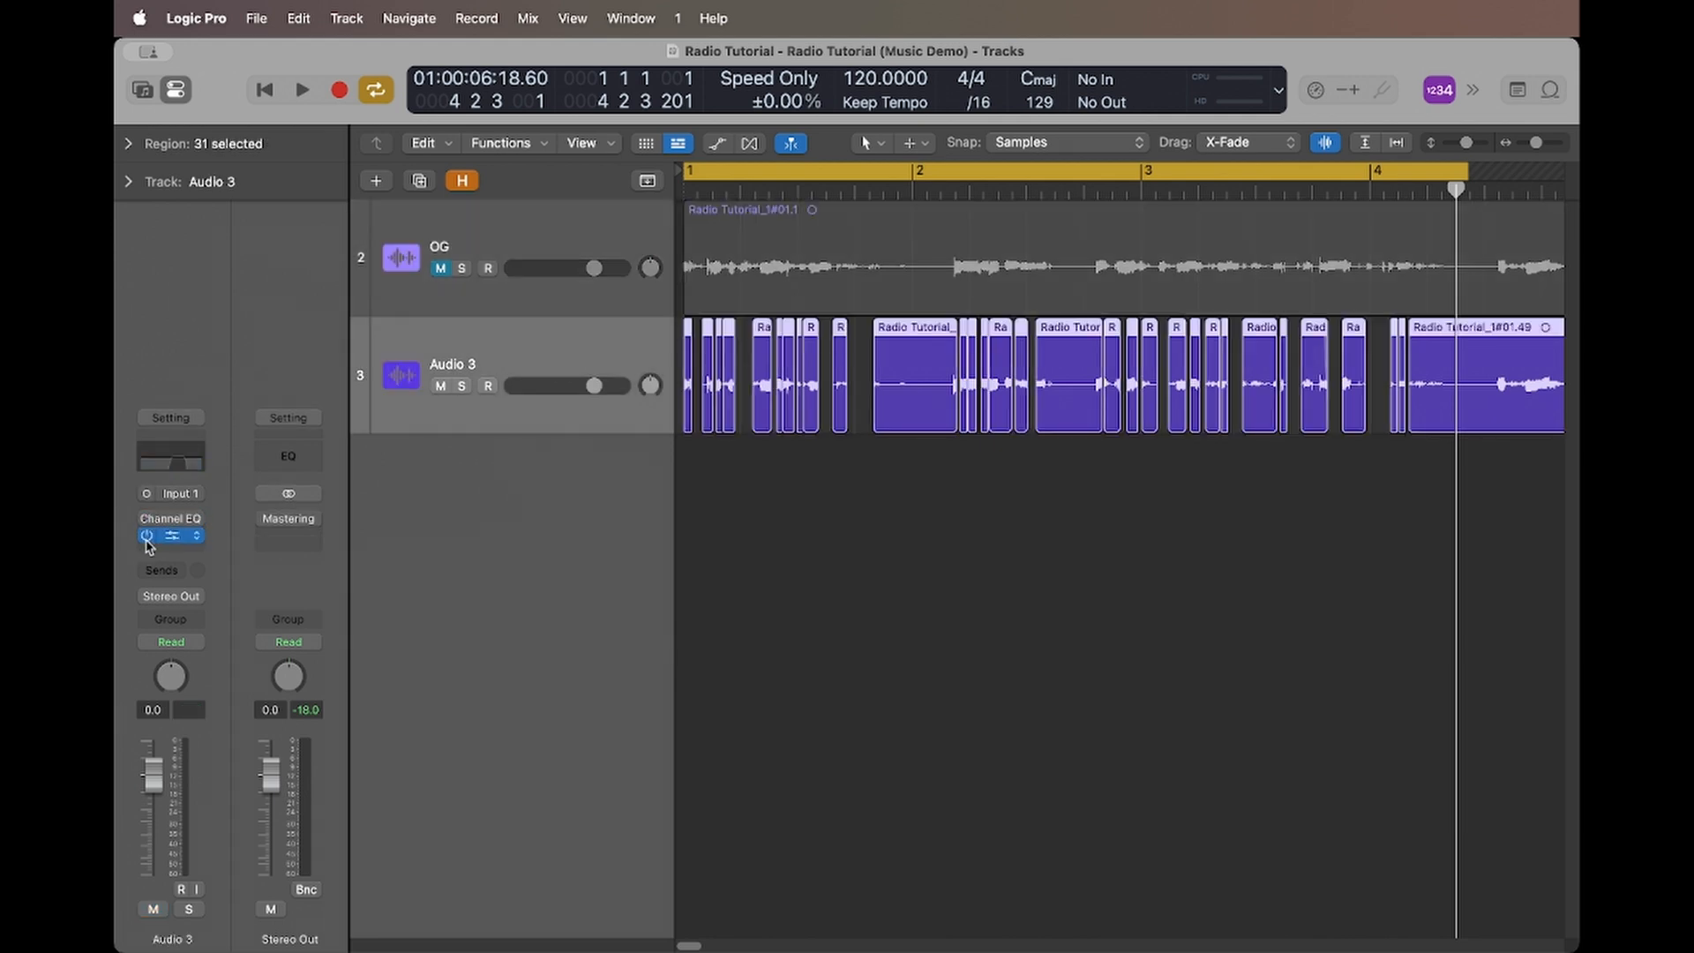
Play the chopped Audio 3 voice and stop playback
left_click(169, 536)
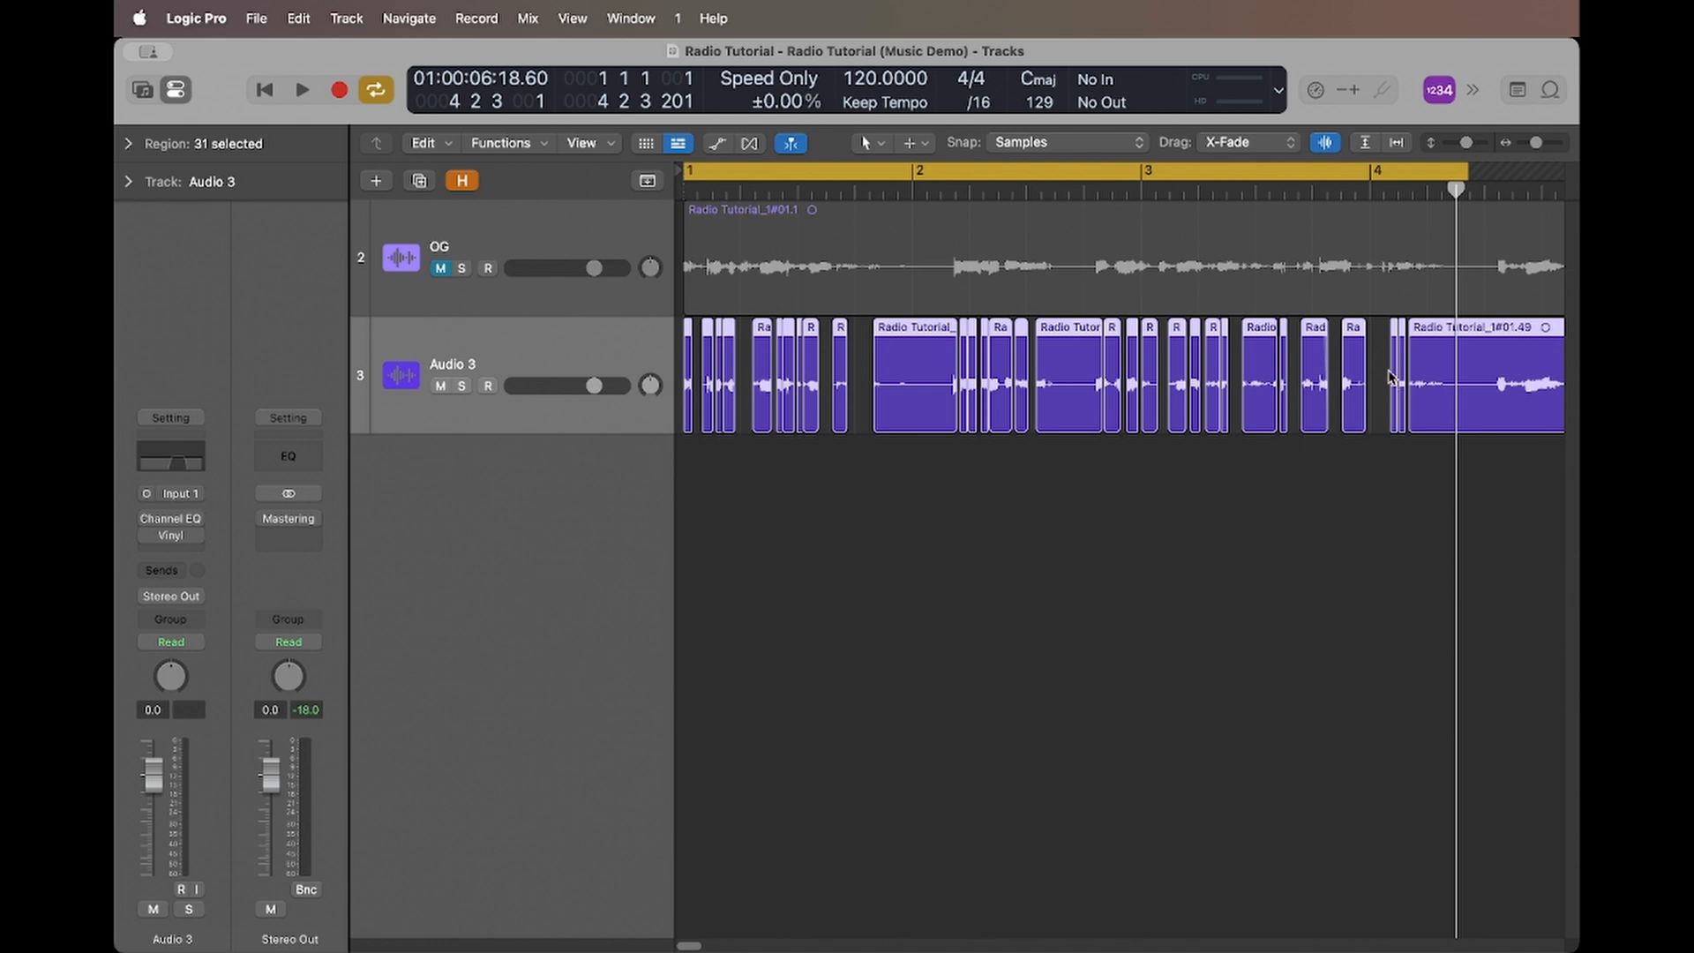
mouse_move(1188, 408)
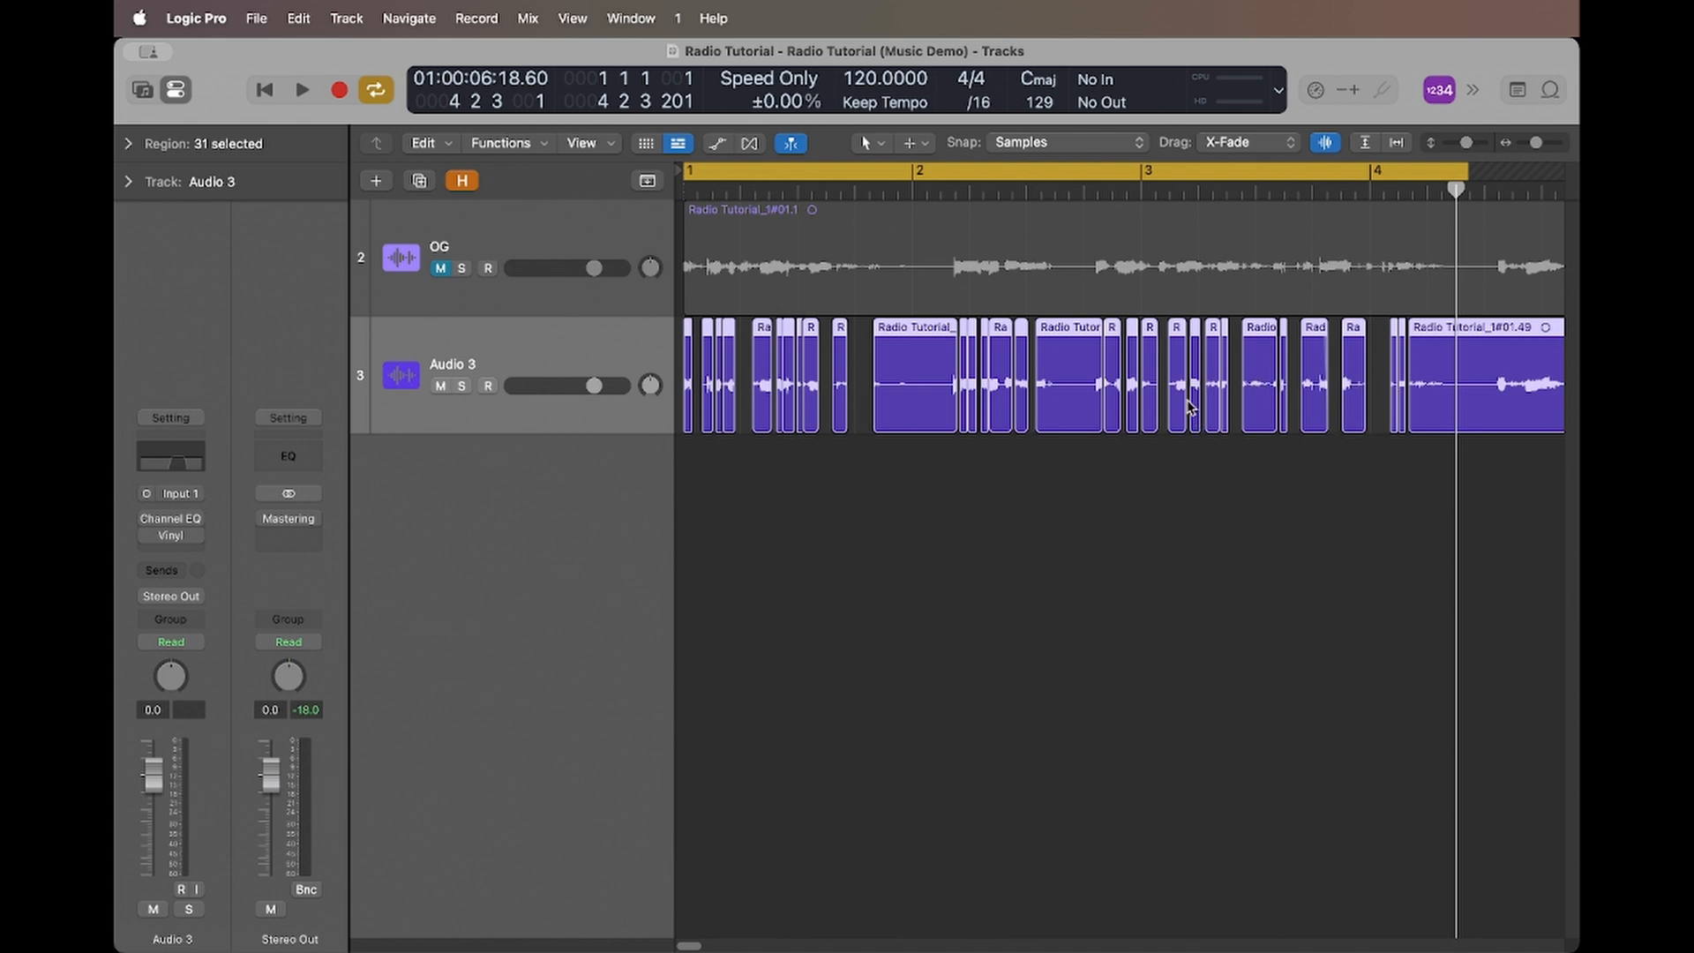
mouse_move(757, 416)
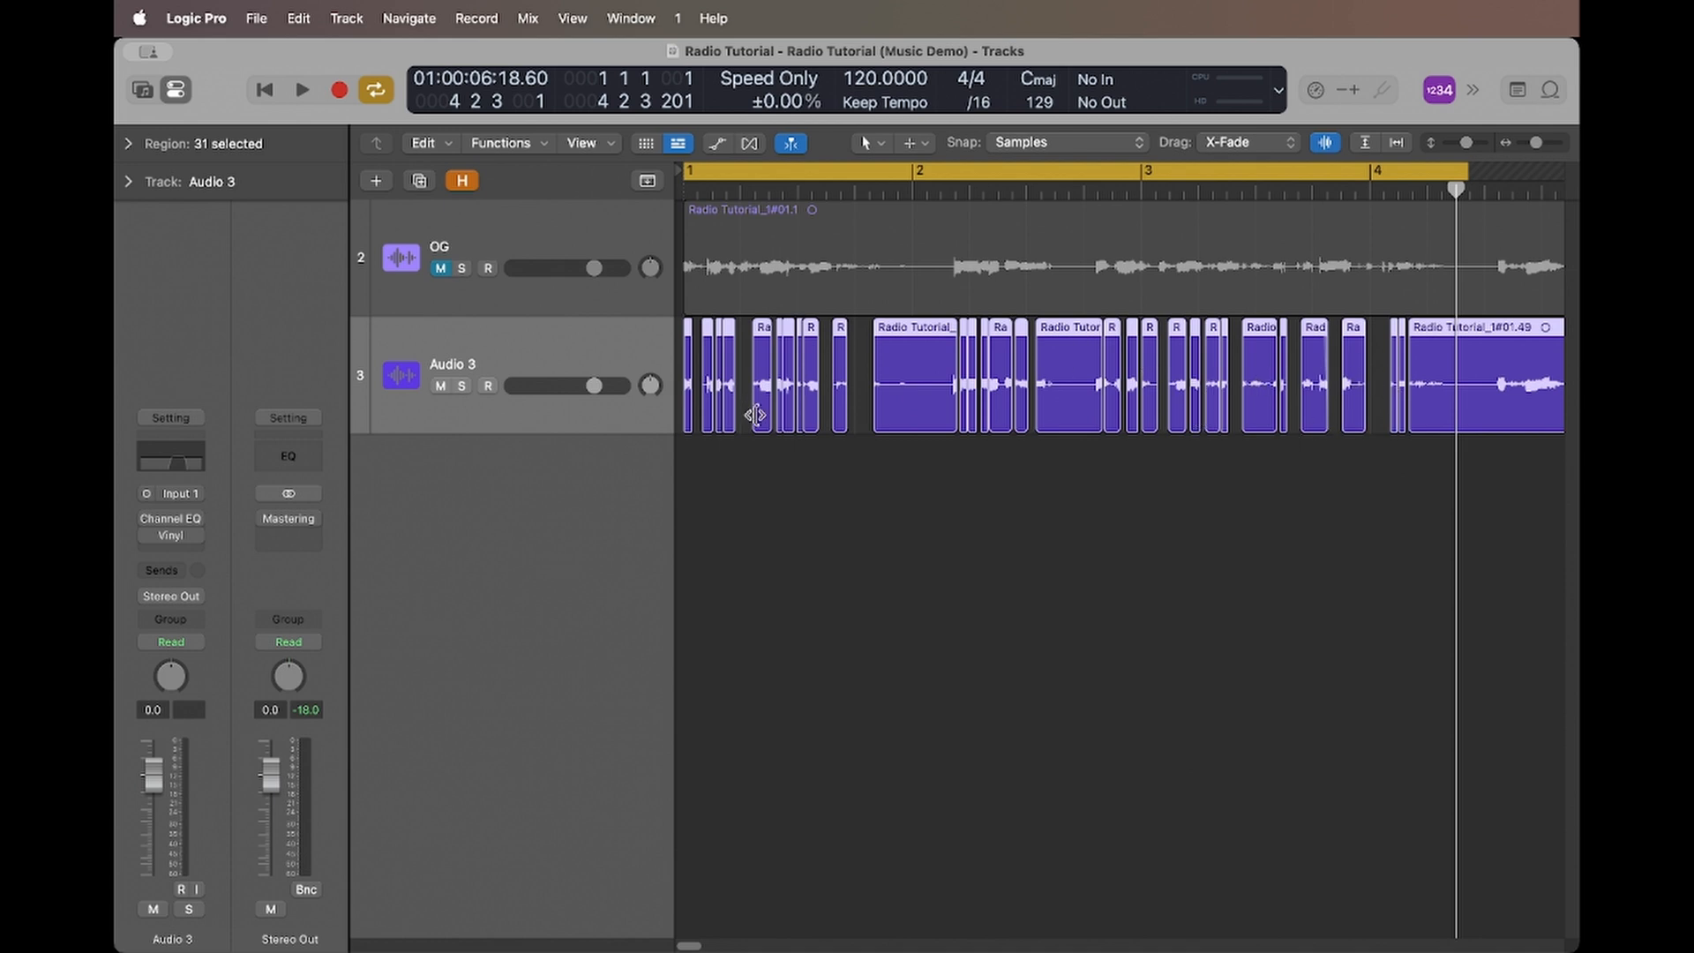
left_click(1080, 259)
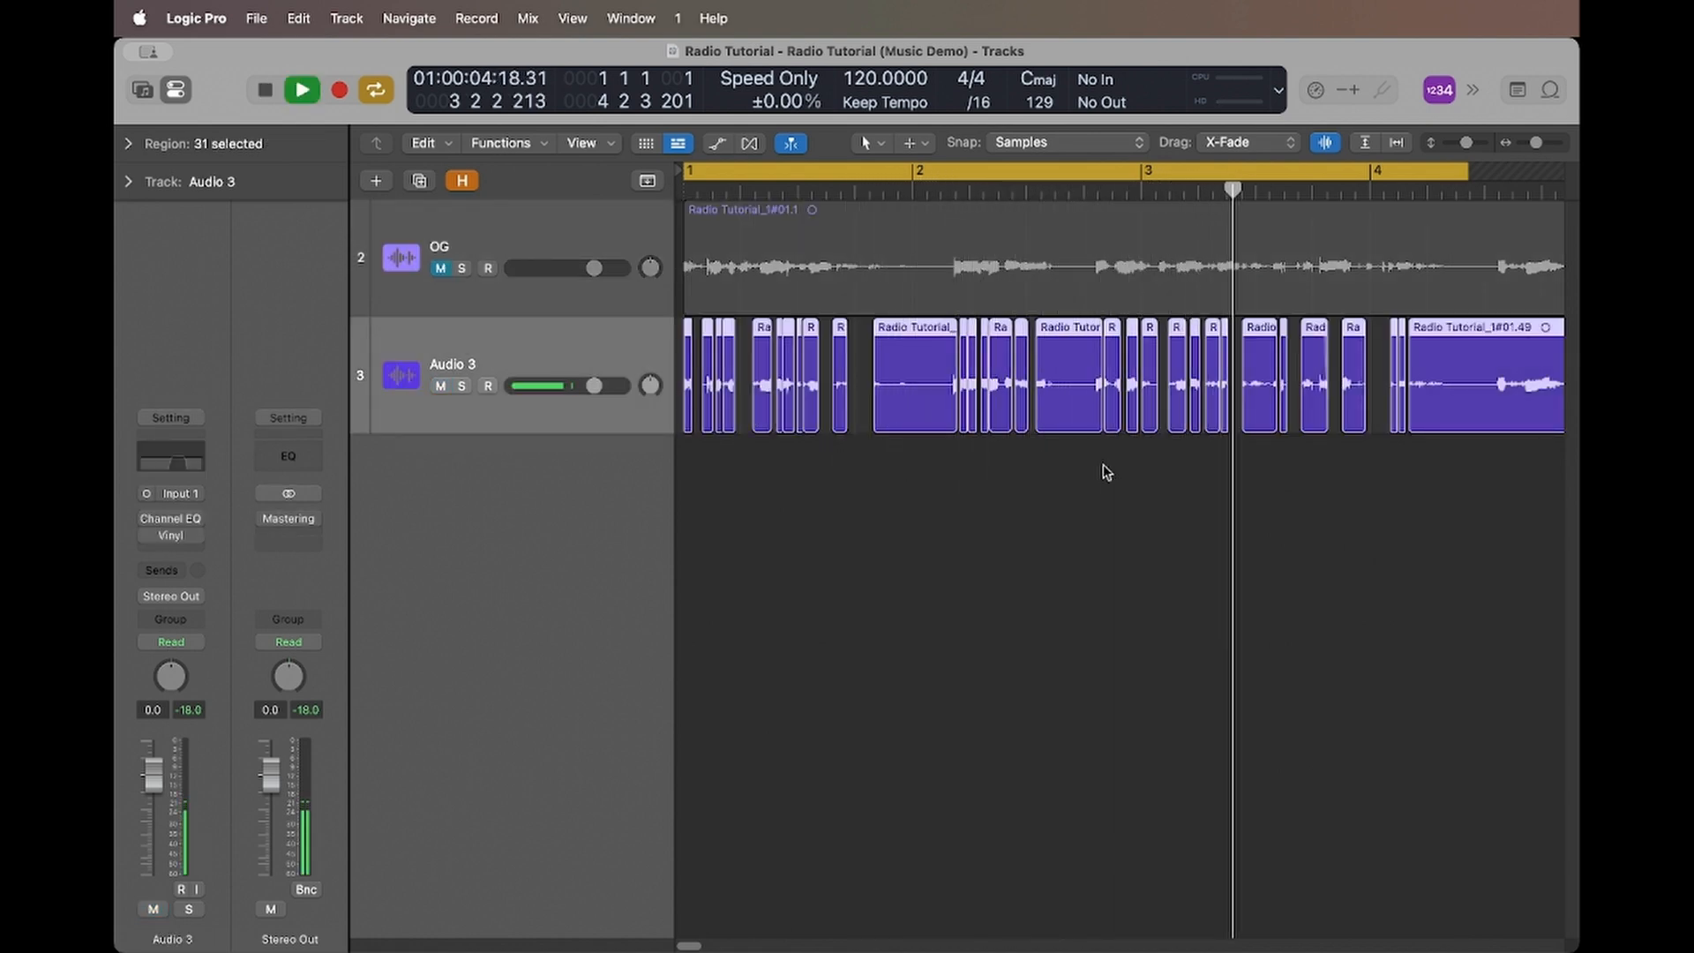
left_click(300, 90)
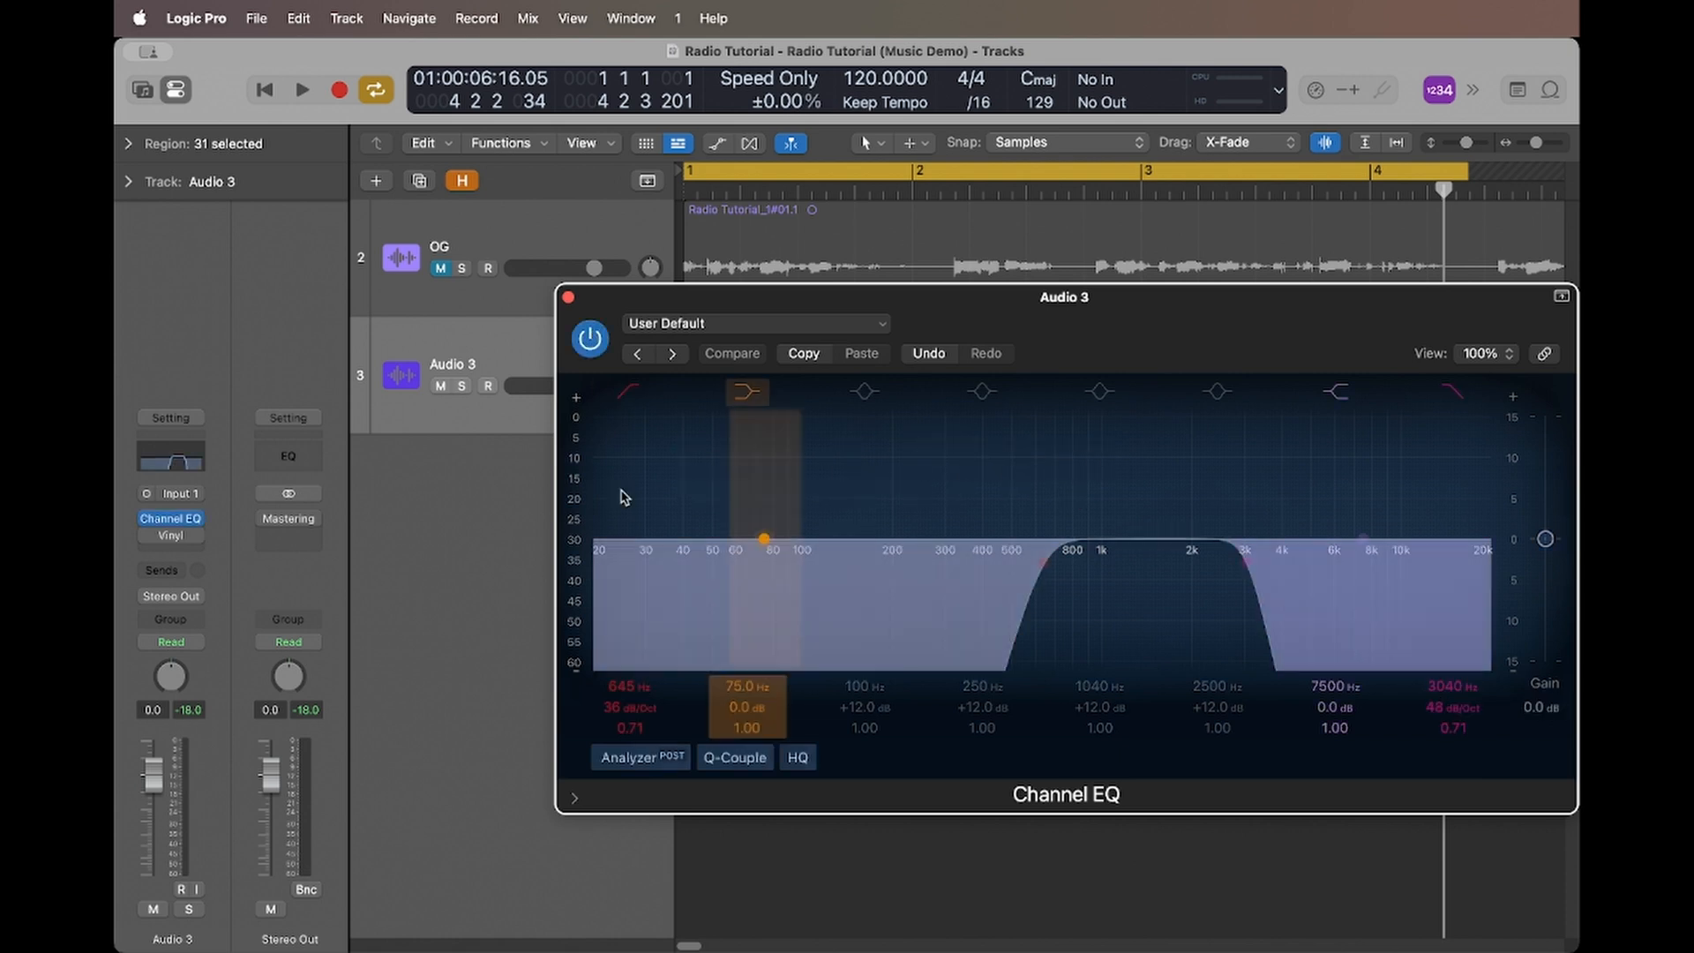
mouse_move(685, 579)
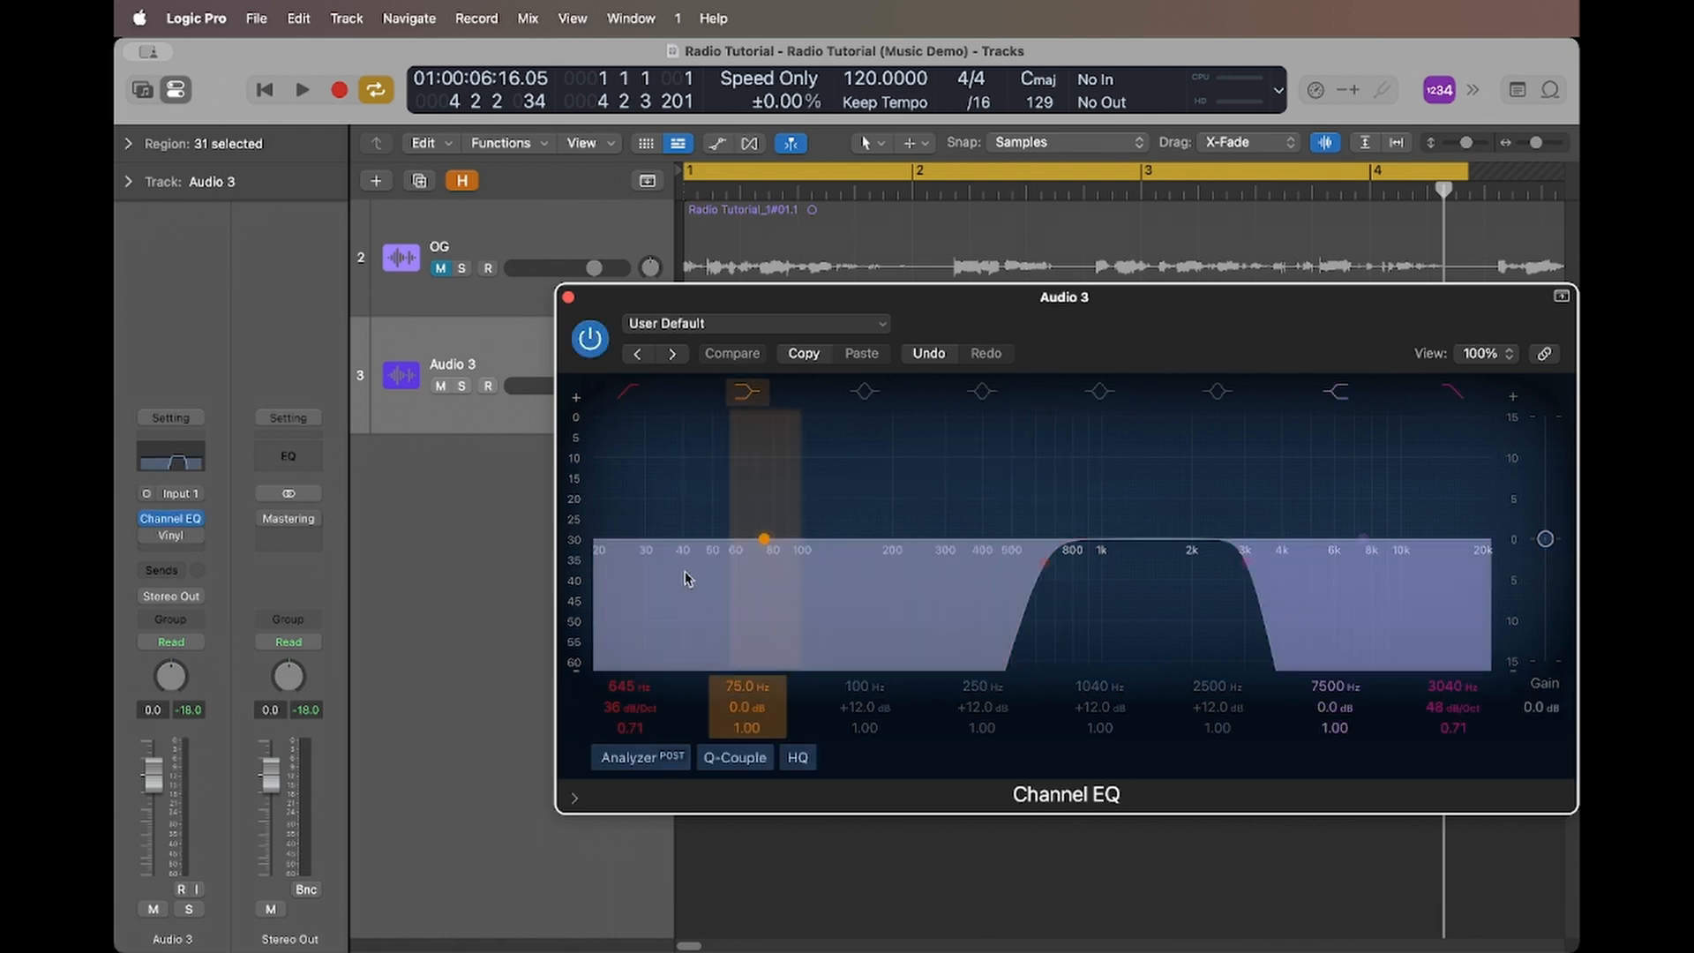
mouse_move(644, 646)
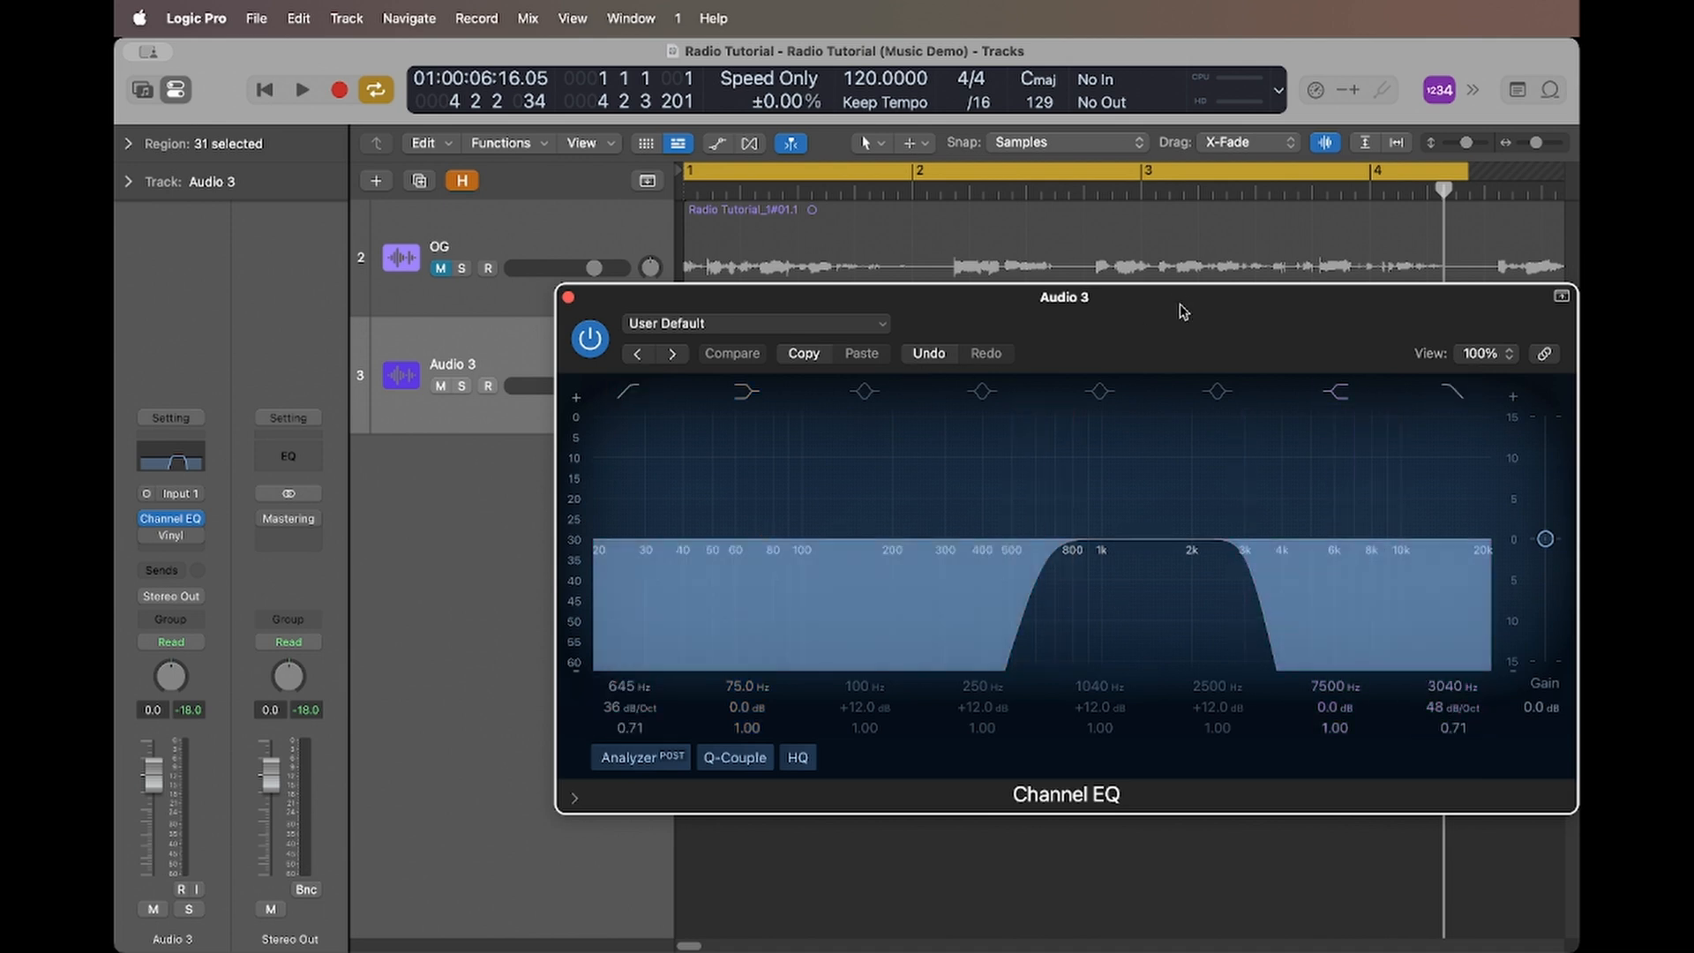
Audition Audio 3 through the 645 Hz–3040 Hz band-pass Channel EQ, then stop
left_click(301, 90)
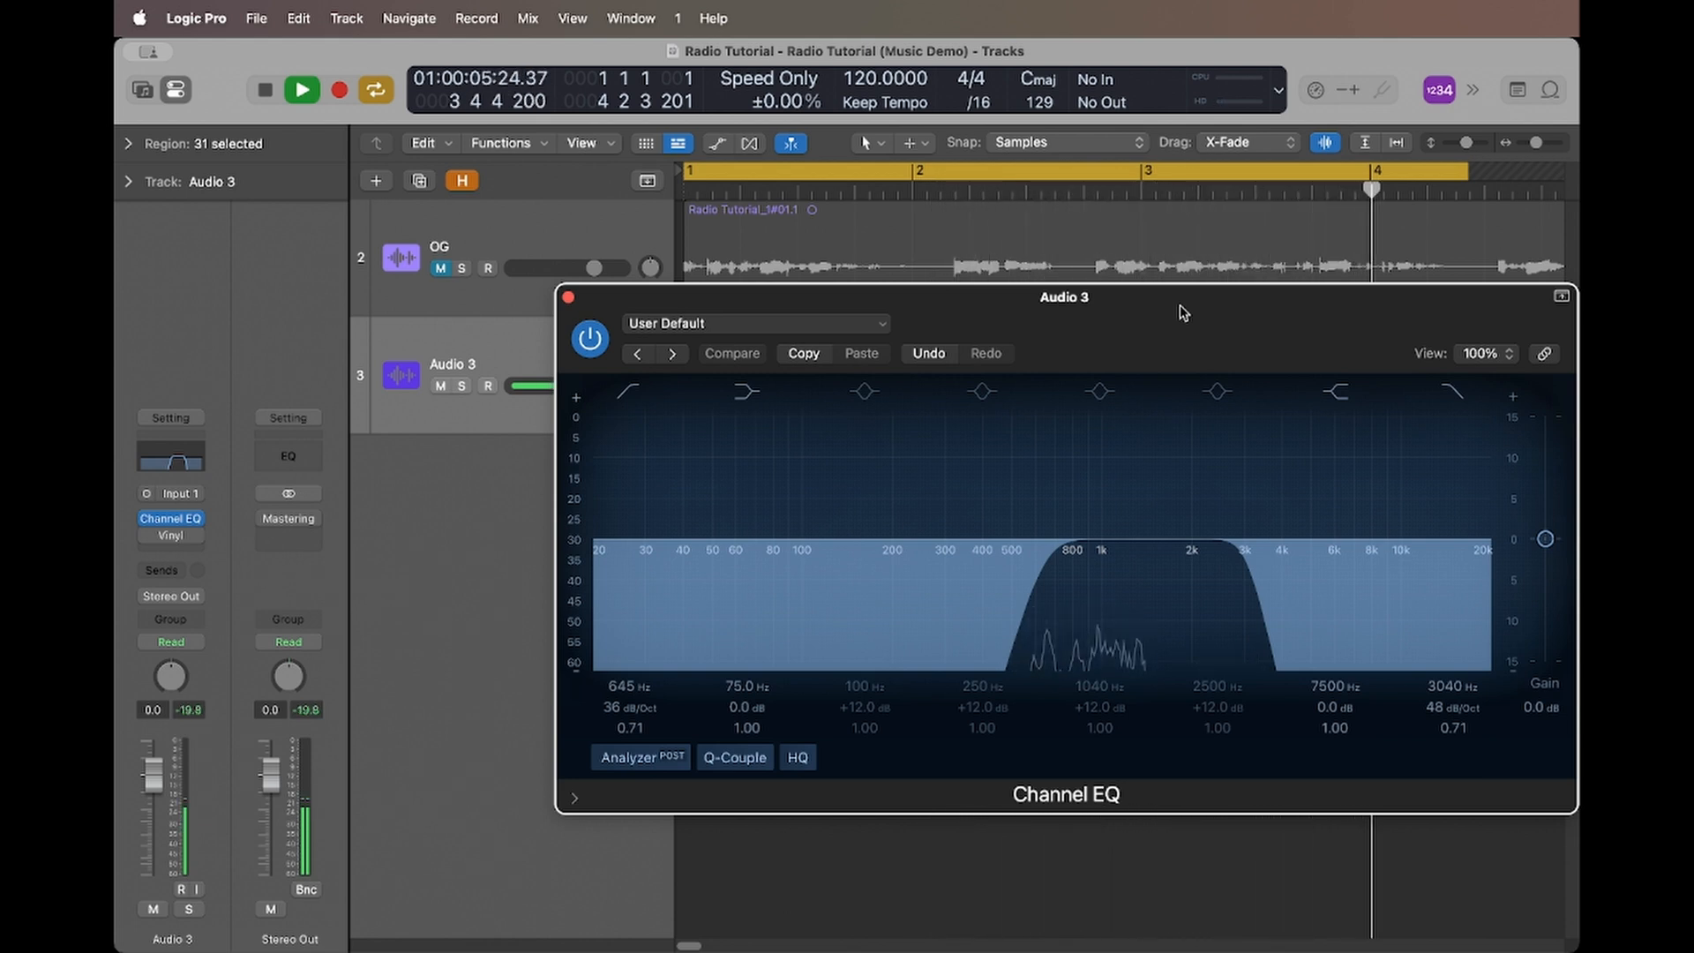
left_click(302, 90)
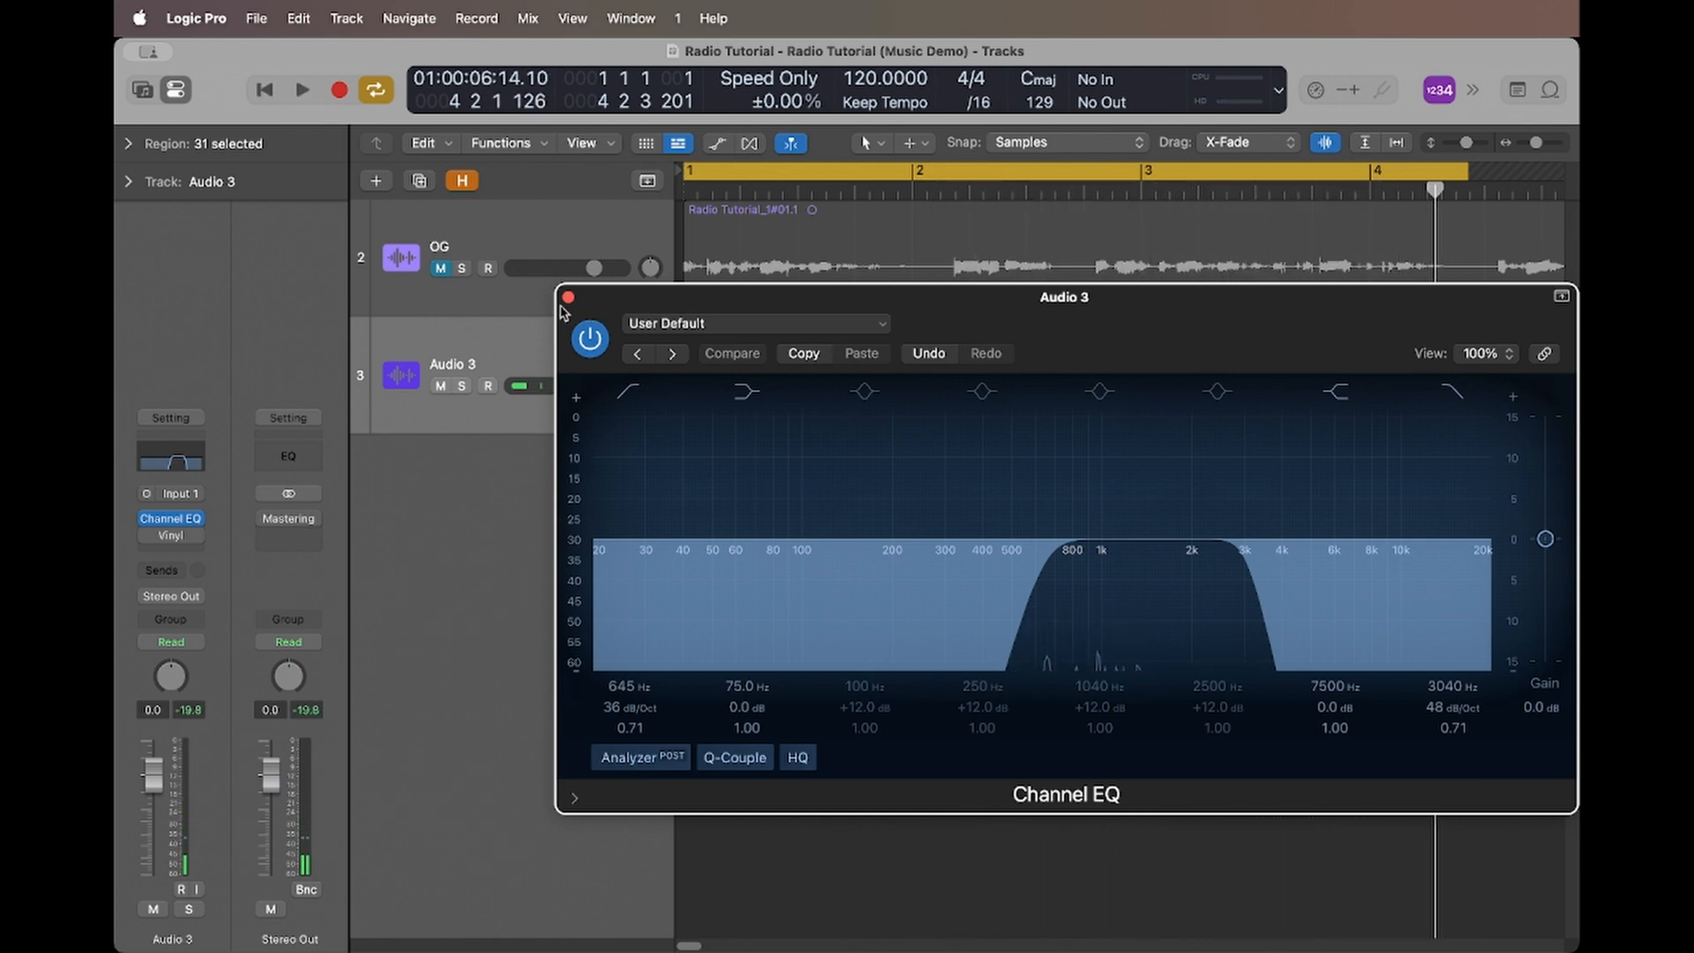
Close the Channel EQ and bring up the Vinyl effect's settings
left_click(570, 296)
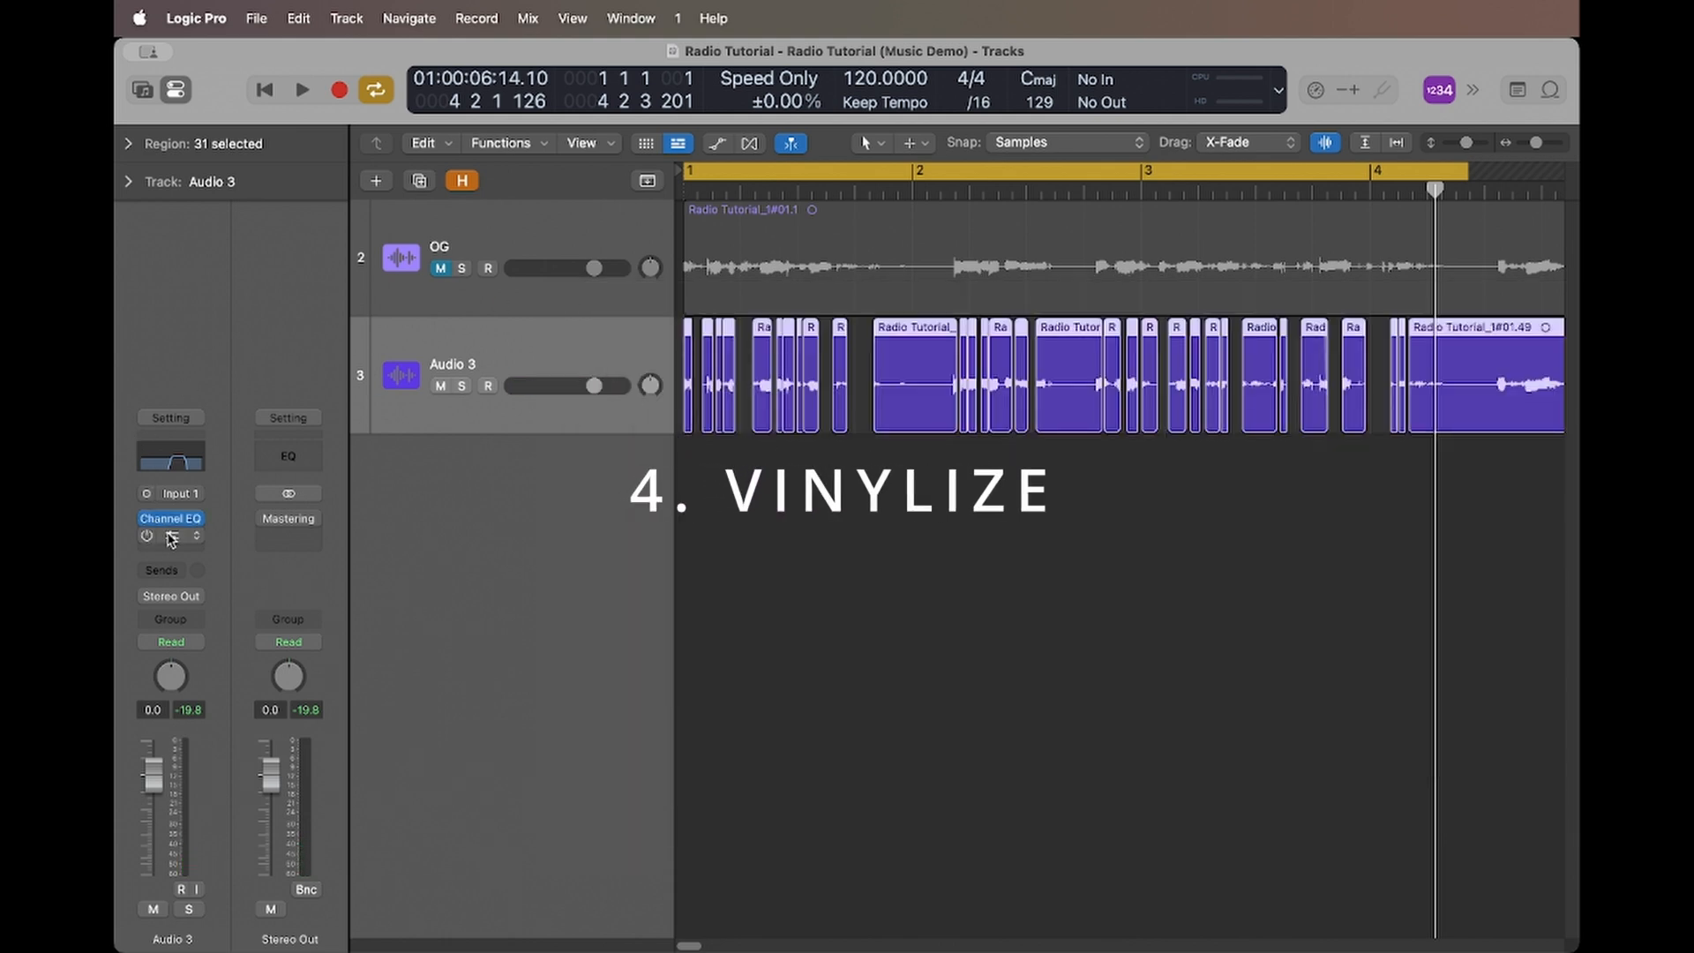
left_click(169, 533)
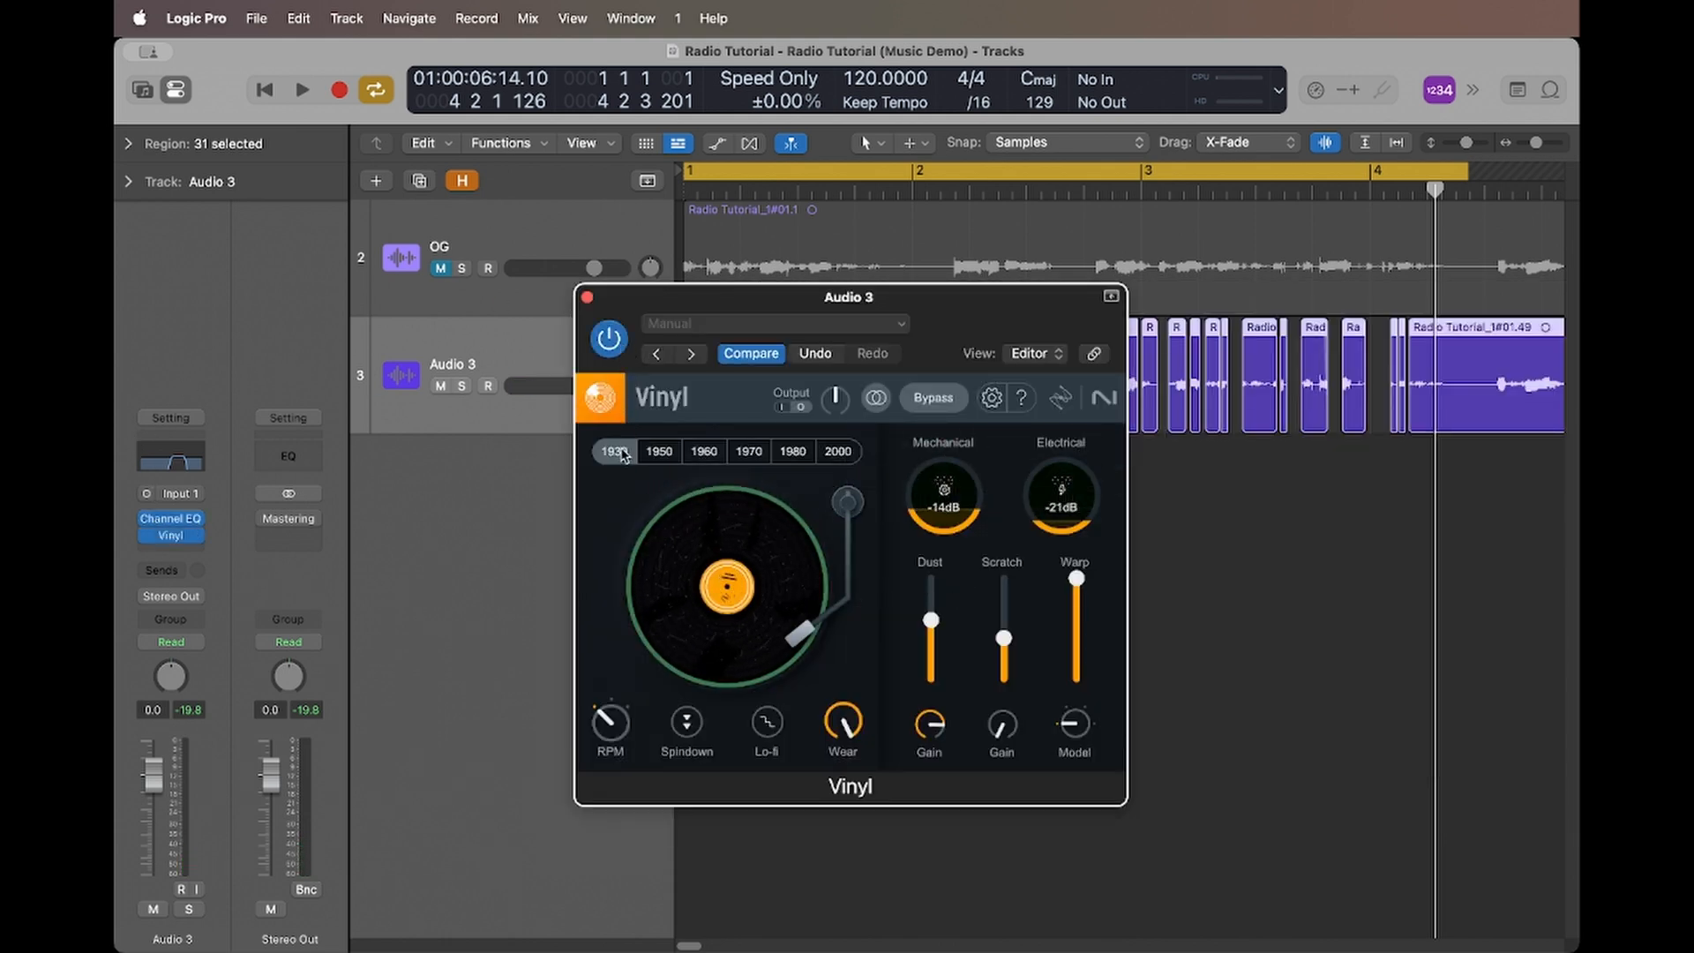
mouse_move(860, 711)
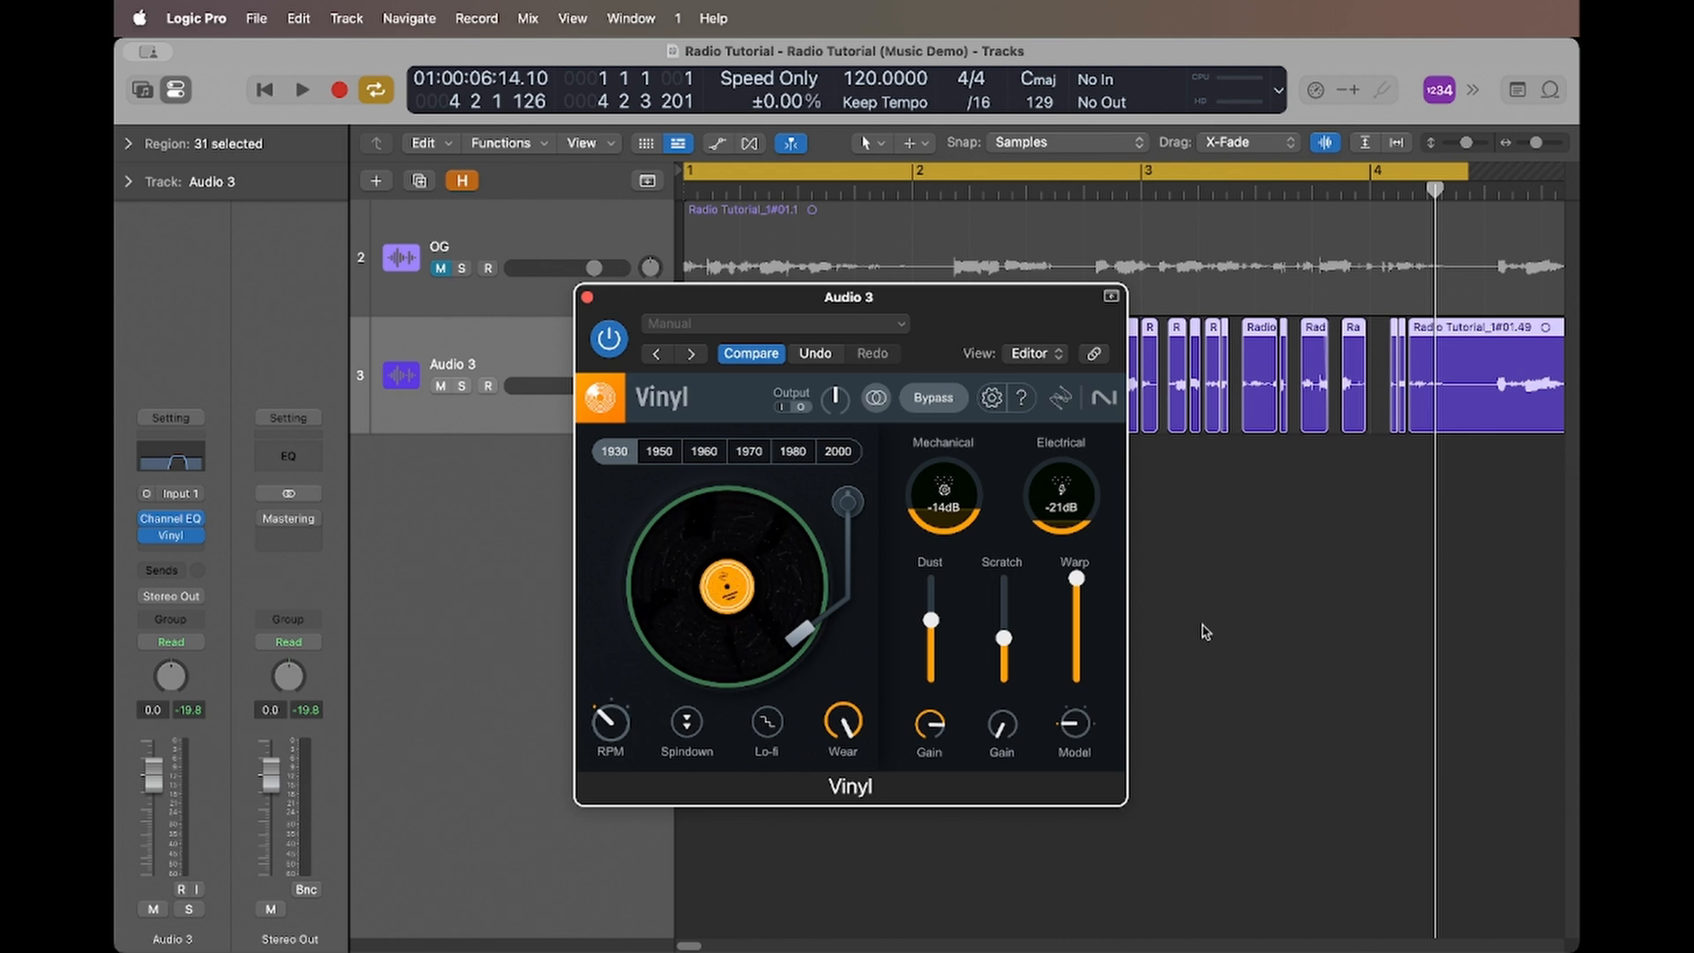
Audition the voice through Vinyl set to the 1930 era, then stop playback
left_click(301, 90)
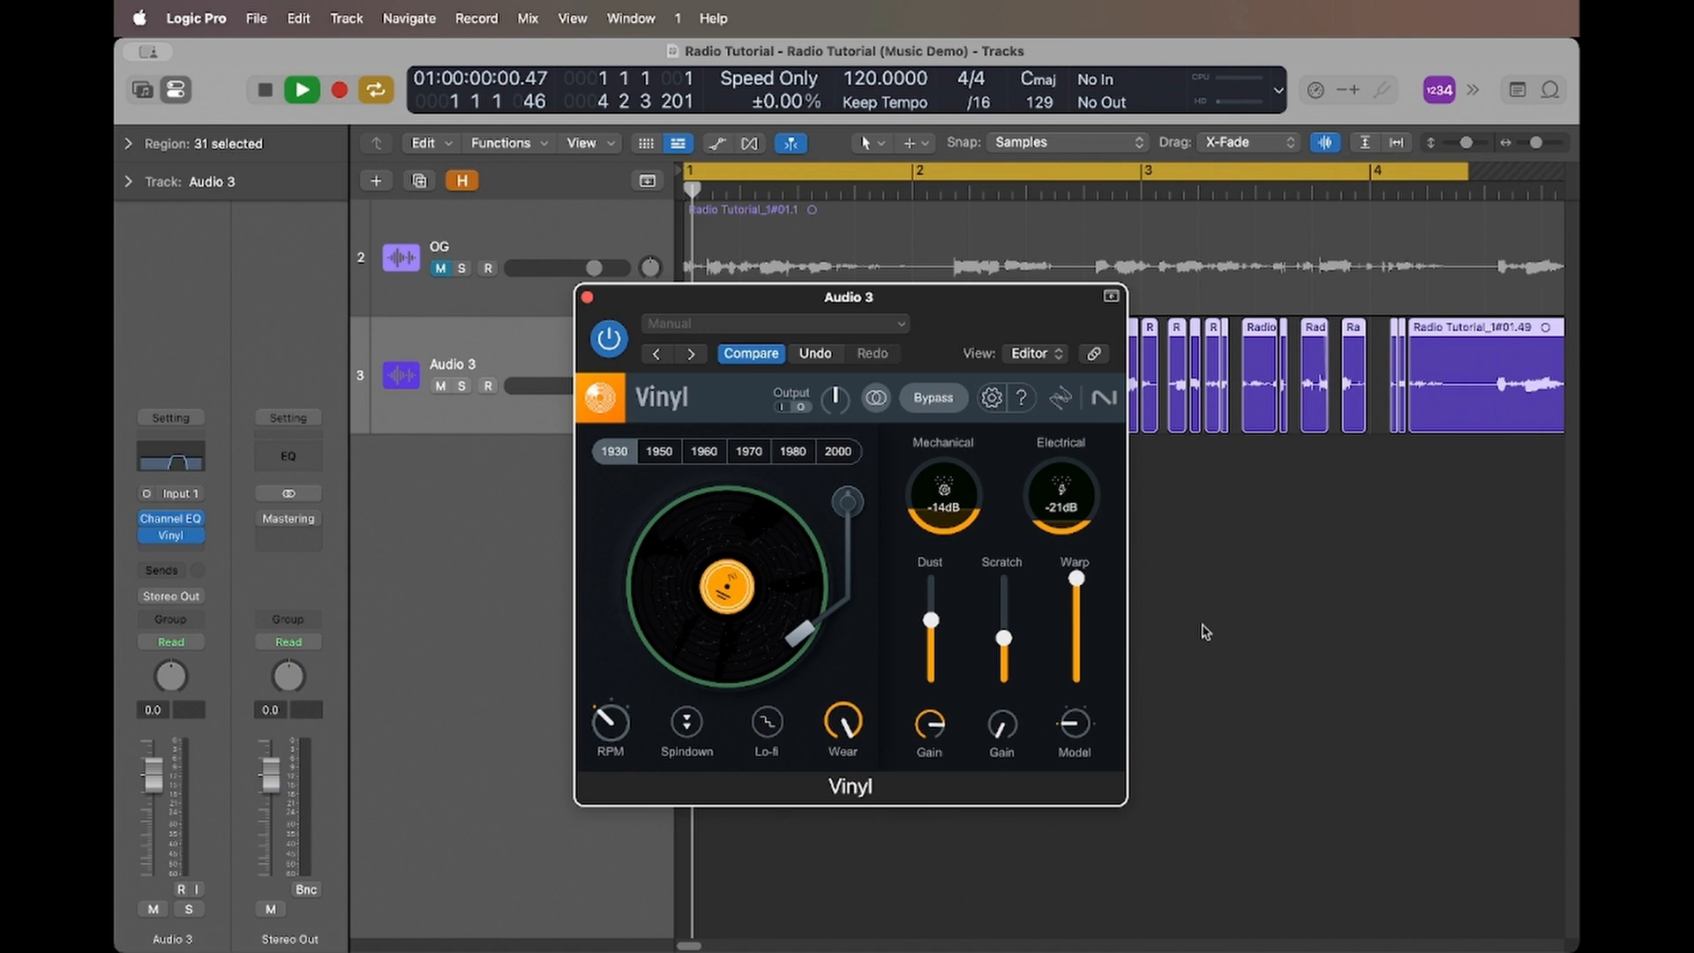
left_click(302, 90)
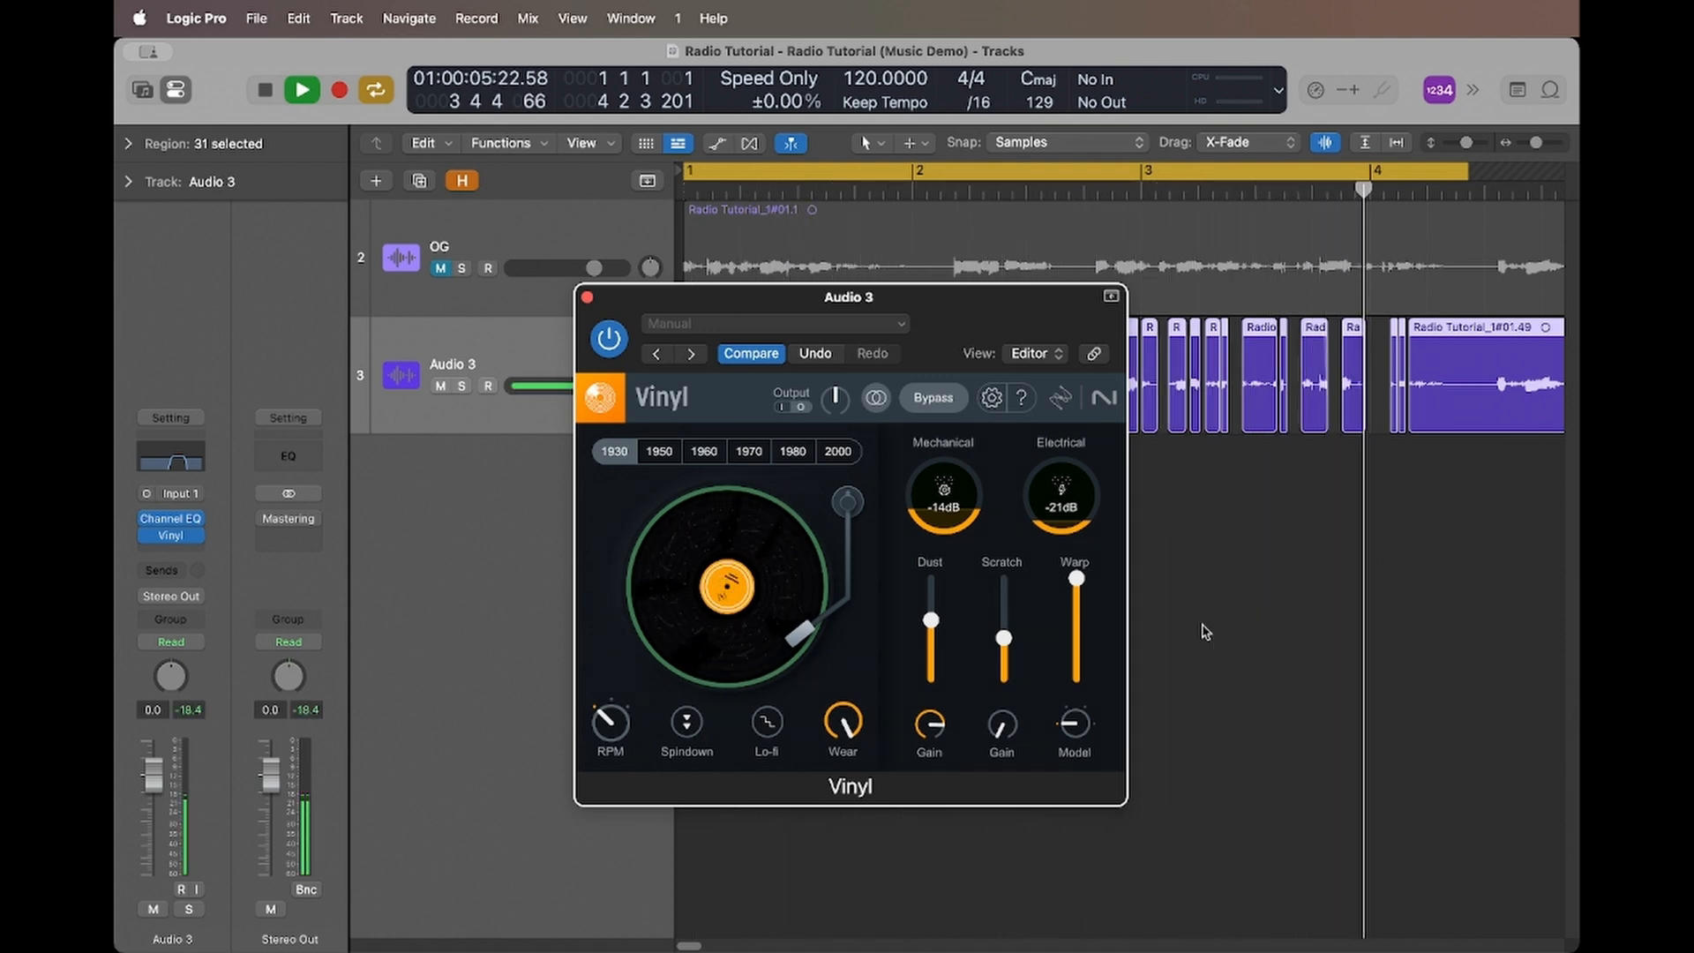
left_click(301, 90)
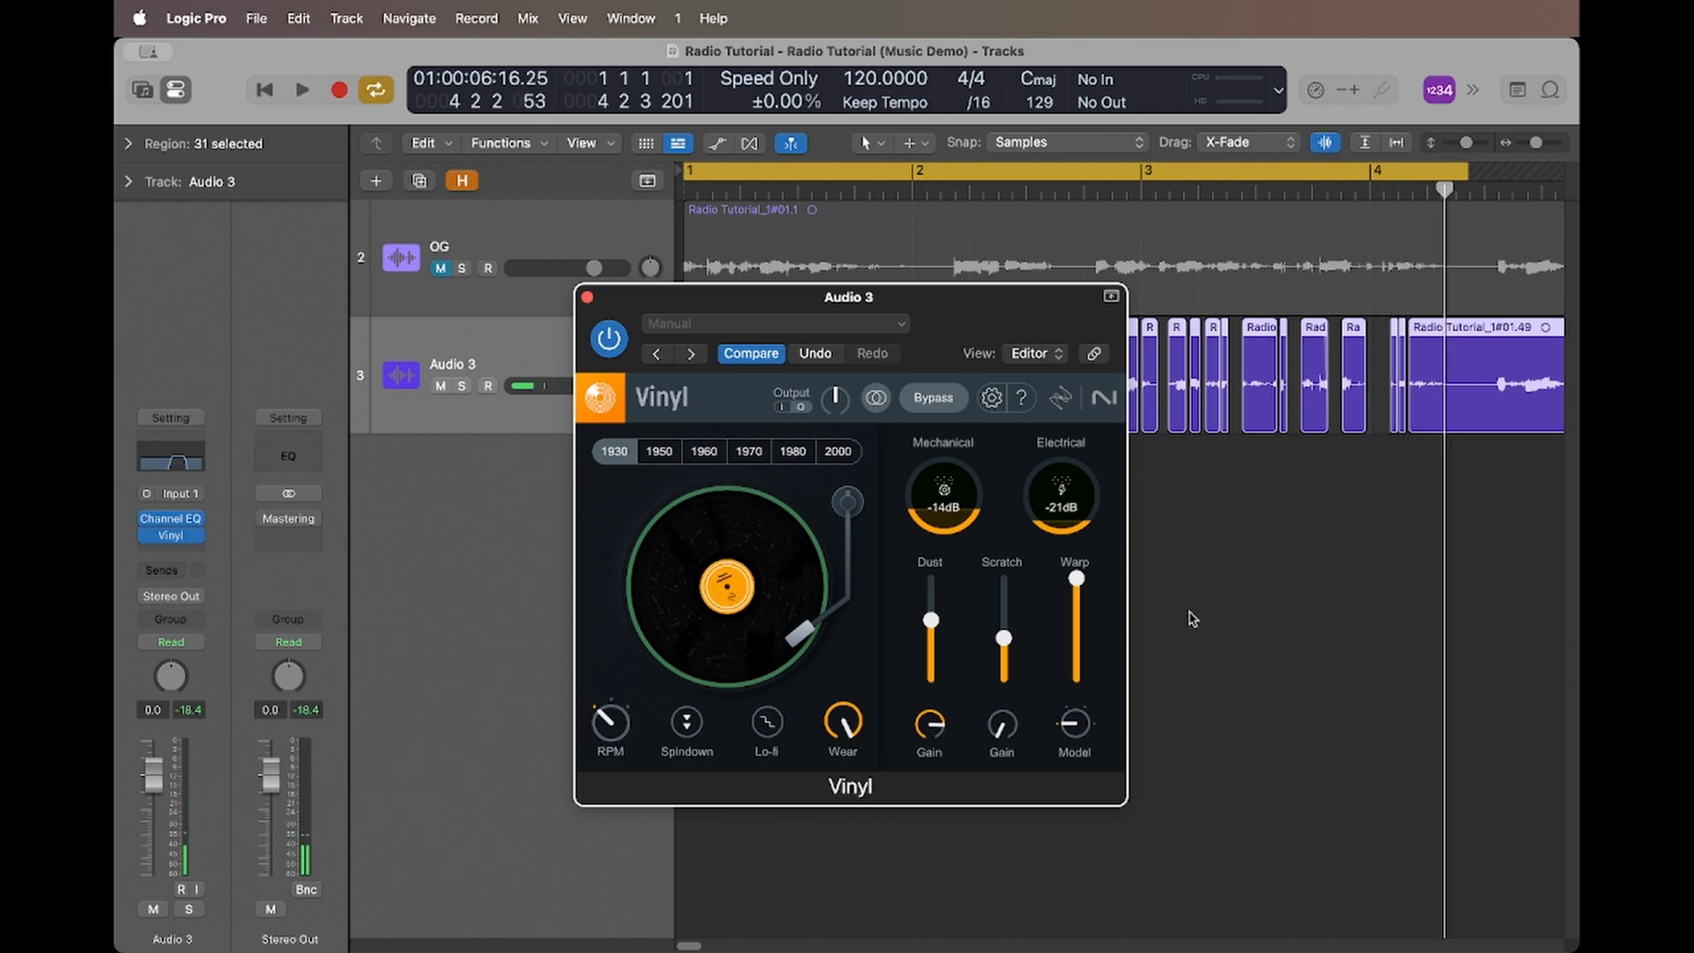